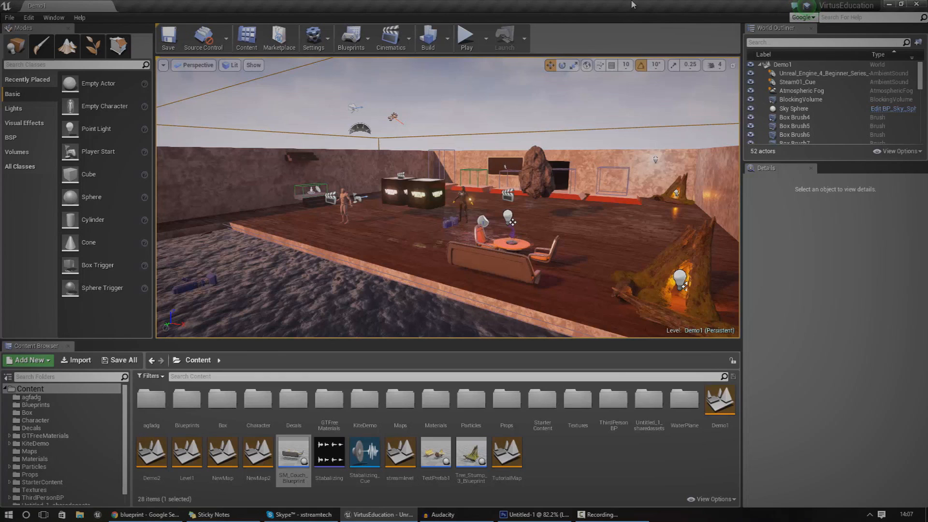
{"action": "mouse_move", "coordinate": [578, 406]}
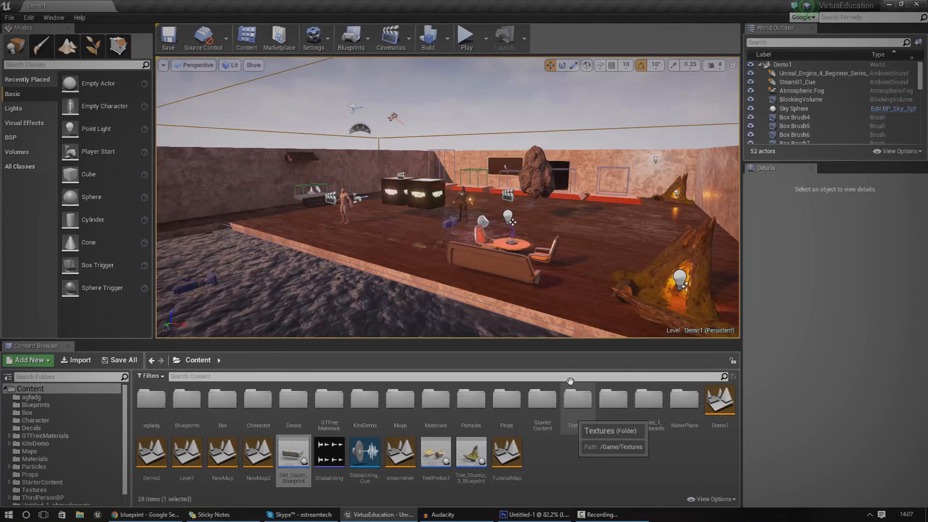
Step: Bring up the Photoshop title slide and switch between the Move and Type tools
{"action": "left_click", "coordinate": [533, 514]}
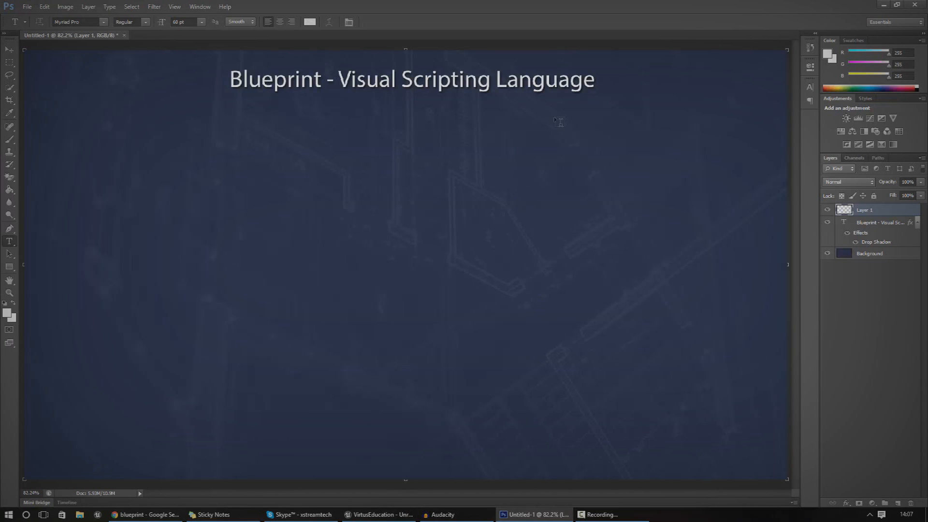
{"action": "mouse_move", "coordinate": [181, 40]}
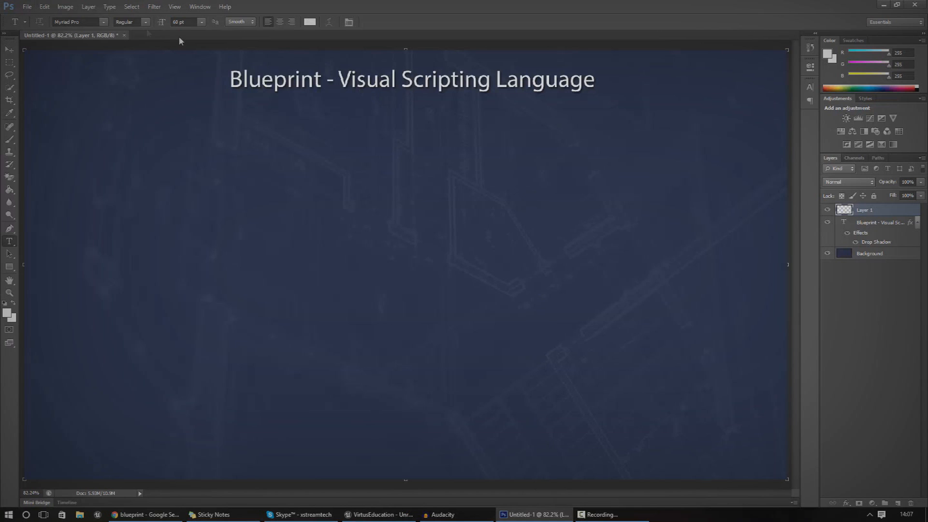
{"action": "left_click", "coordinate": [10, 49]}
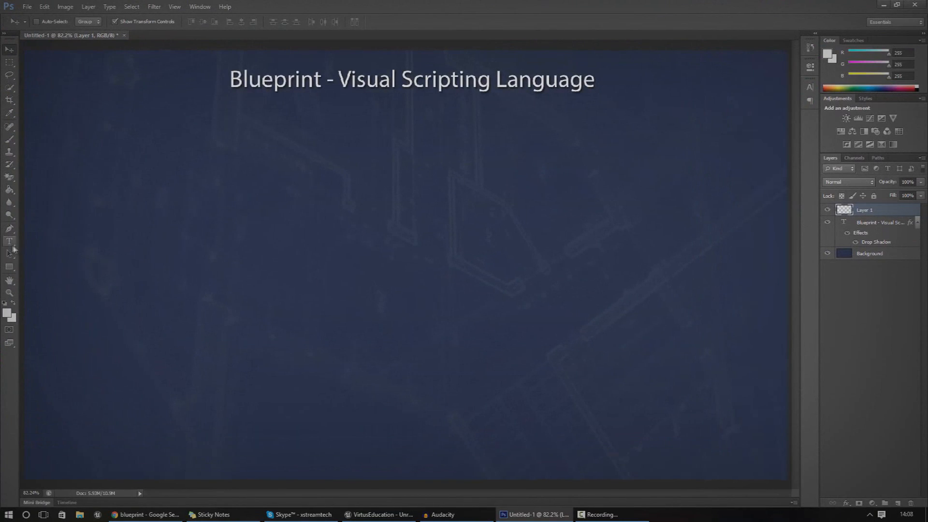
{"action": "left_click", "coordinate": [10, 241]}
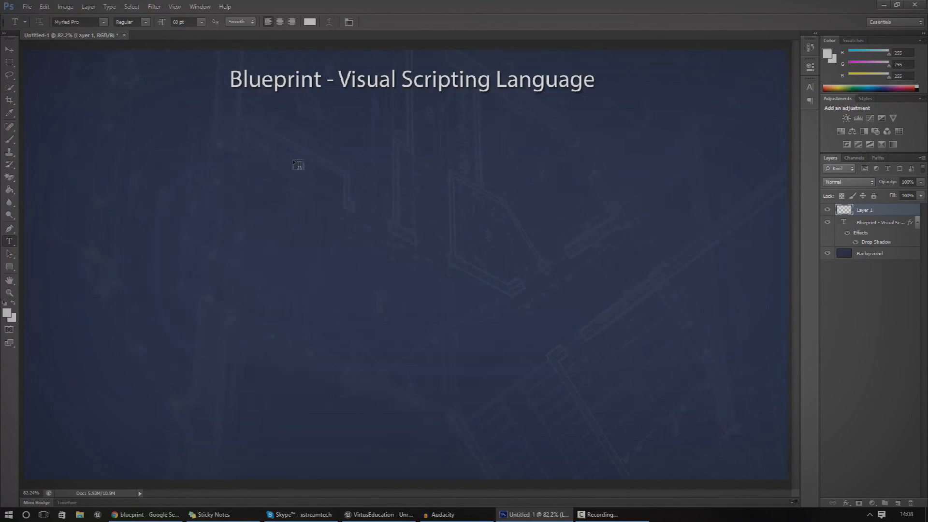
{"action": "mouse_move", "coordinate": [338, 153]}
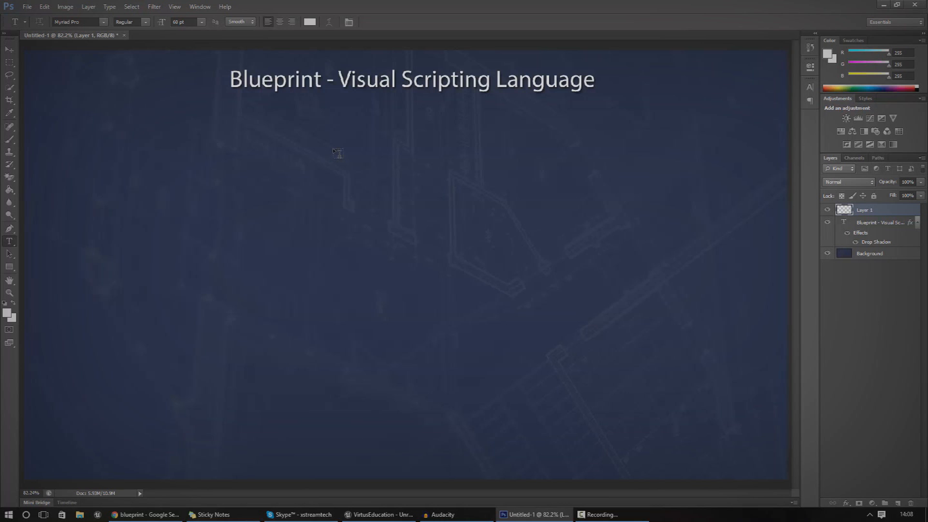
{"action": "mouse_move", "coordinate": [490, 14]}
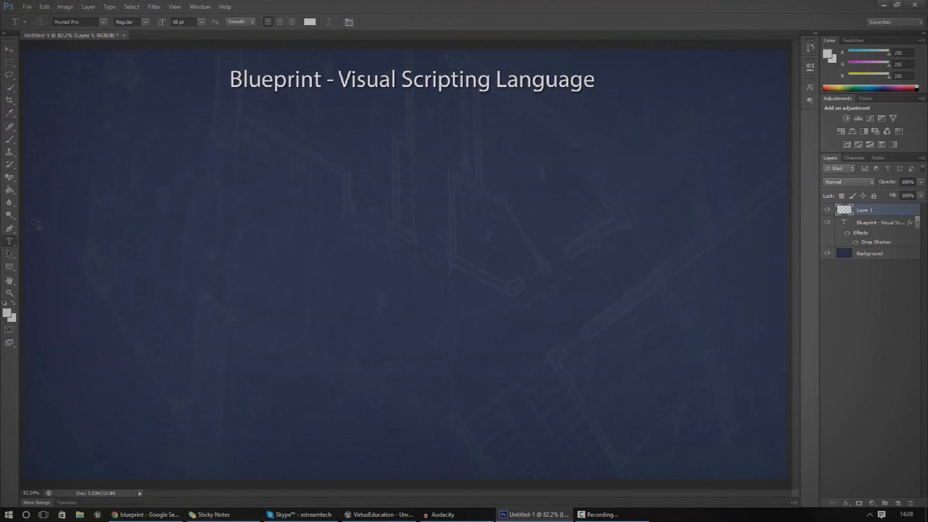
Step: Freehand-draw three white boxes with connecting lines beneath the slide title
{"action": "left_click_drag", "start_coordinate": [84, 124], "coordinate": [119, 191]}
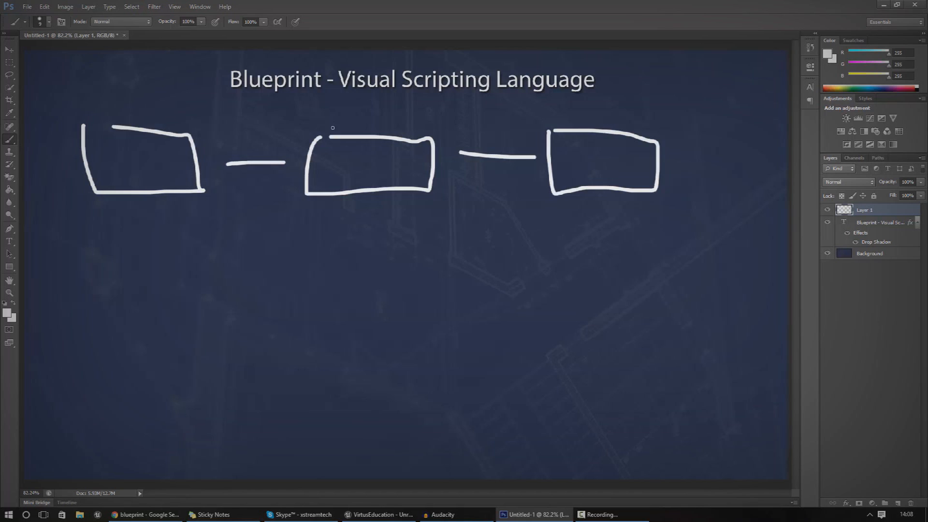
{"action": "mouse_move", "coordinate": [397, 175]}
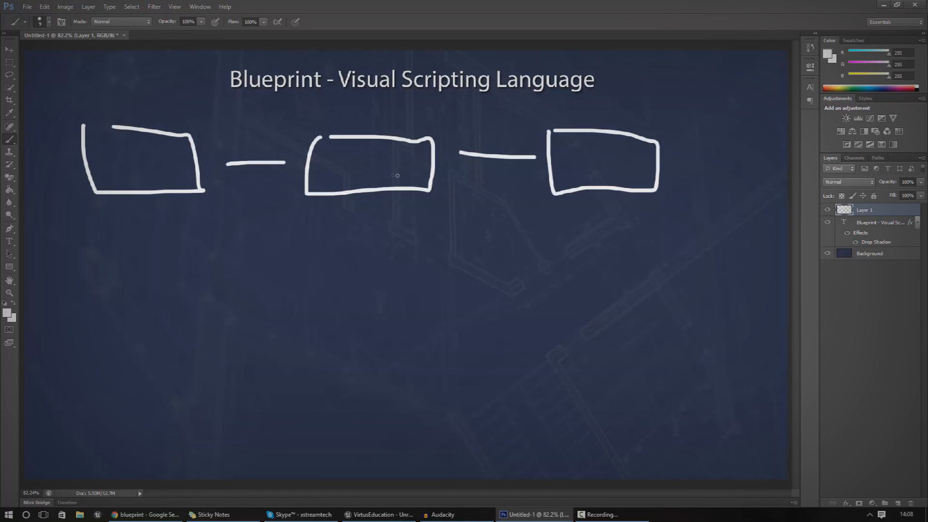
{"action": "mouse_move", "coordinate": [482, 168]}
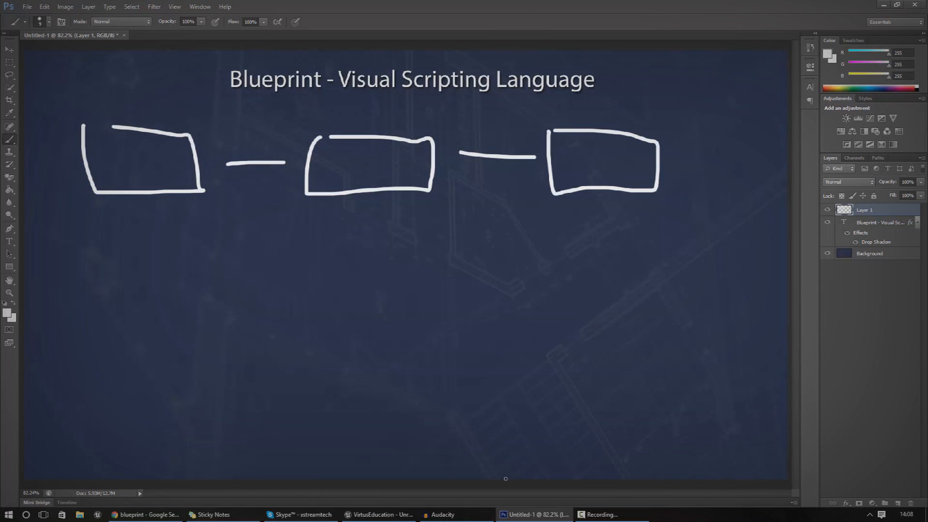
Step: Inspect Demo1's level blueprint, where overlap events drive MatineeActor3's Play and Reverse
{"action": "left_click", "coordinate": [378, 514]}
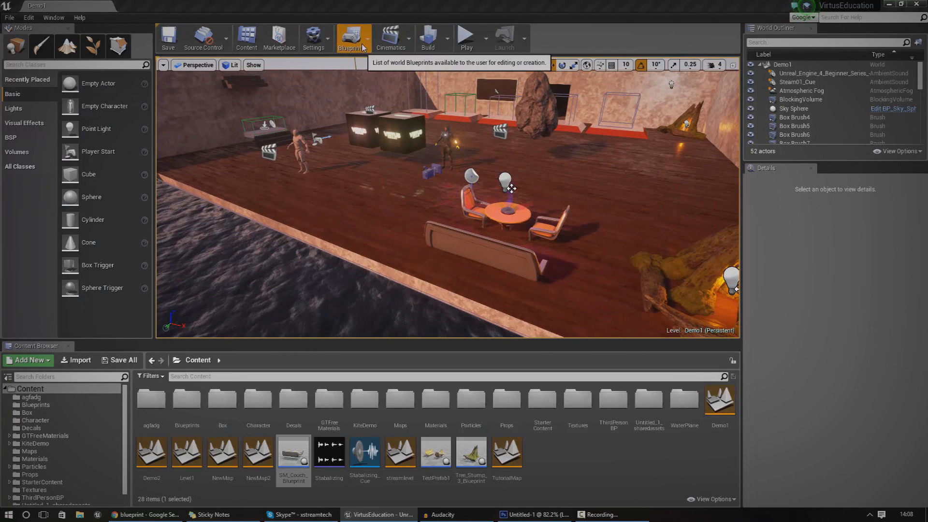
{"action": "mouse_move", "coordinate": [388, 122]}
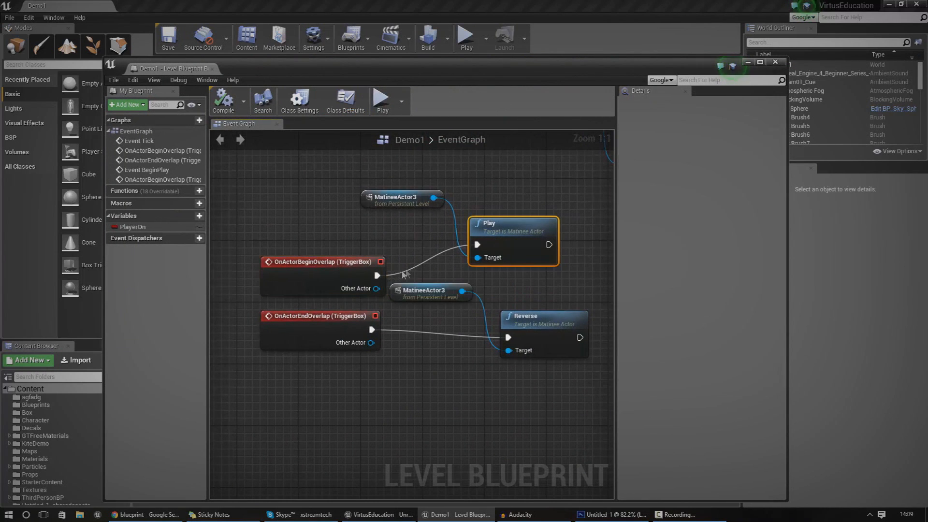
{"action": "mouse_move", "coordinate": [431, 222]}
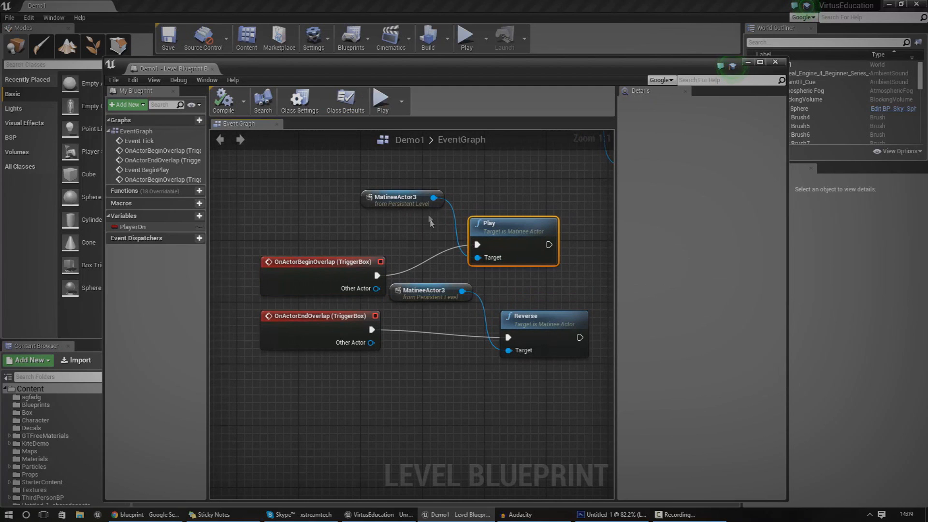
{"action": "mouse_move", "coordinate": [547, 244]}
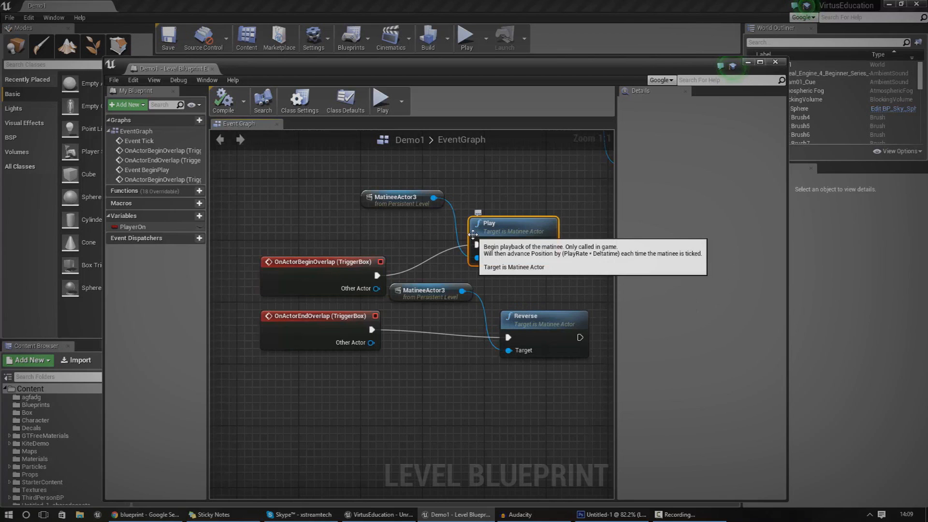
{"action": "mouse_move", "coordinate": [352, 272]}
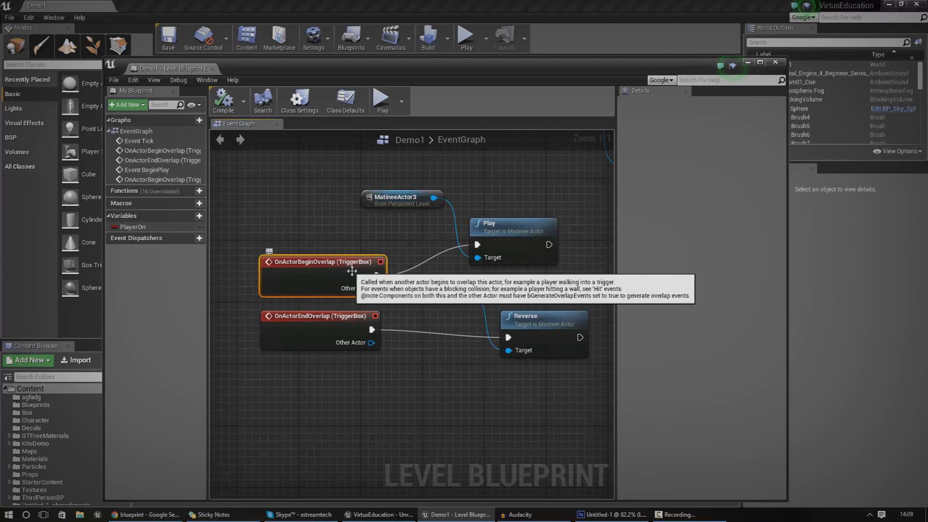
{"action": "mouse_move", "coordinate": [373, 270]}
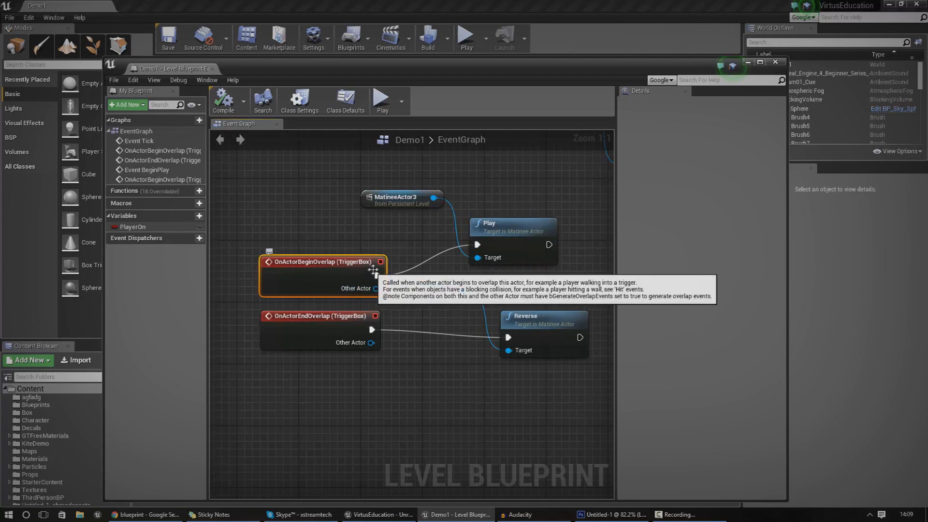
{"action": "mouse_move", "coordinate": [499, 244]}
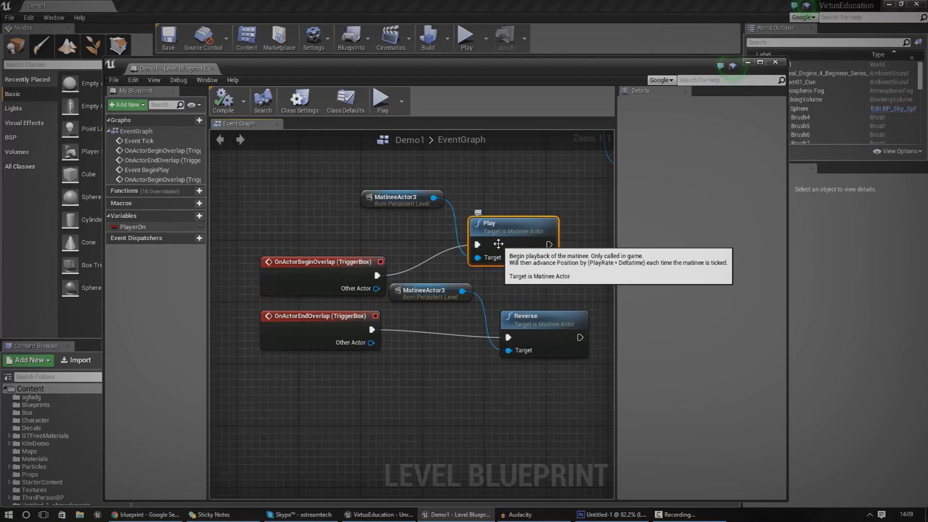
{"action": "mouse_move", "coordinate": [403, 200]}
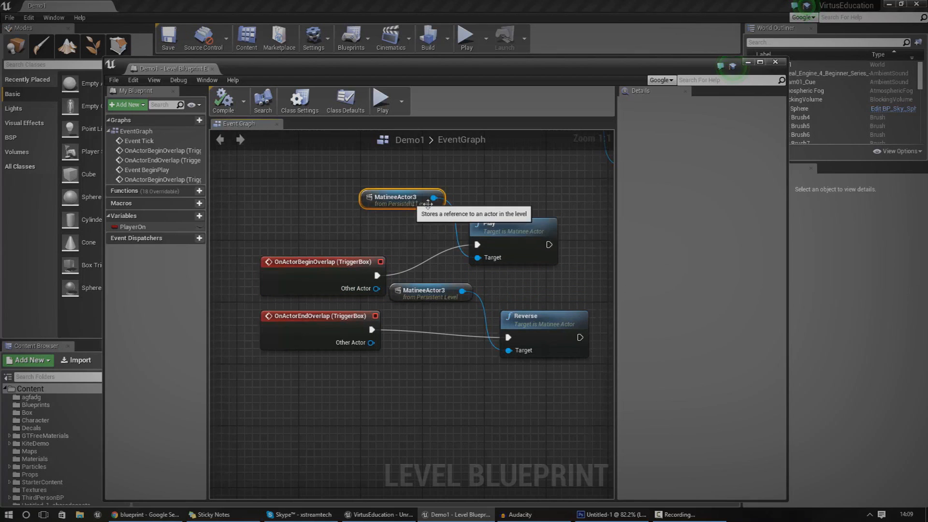
{"action": "mouse_move", "coordinate": [485, 258]}
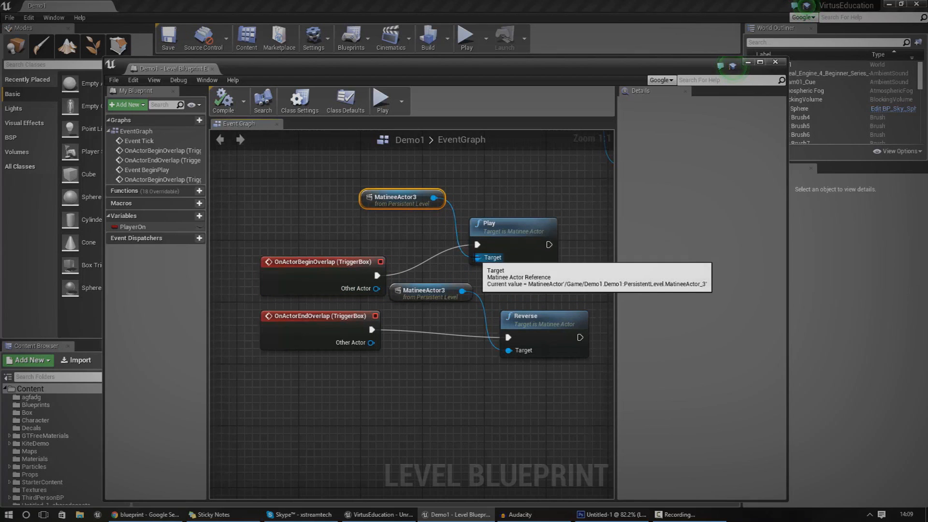
{"action": "mouse_move", "coordinate": [477, 228]}
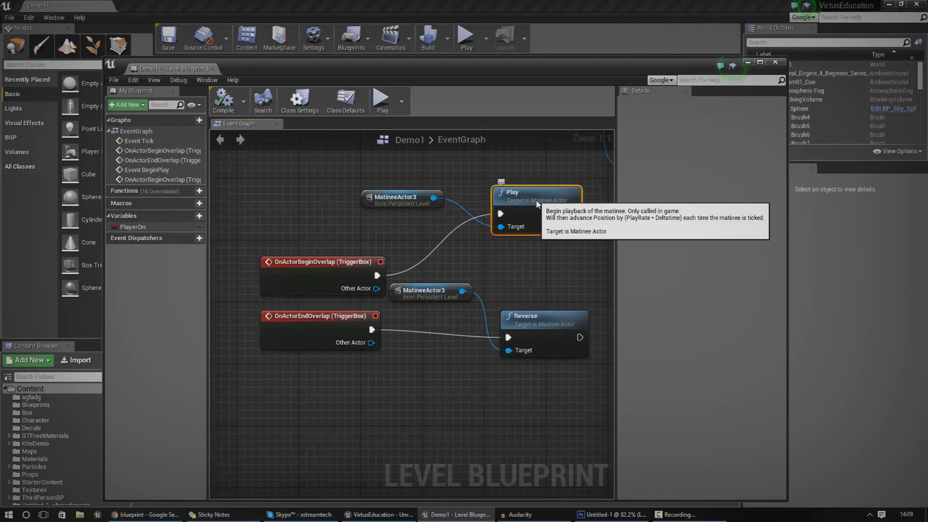
{"action": "mouse_move", "coordinate": [523, 243]}
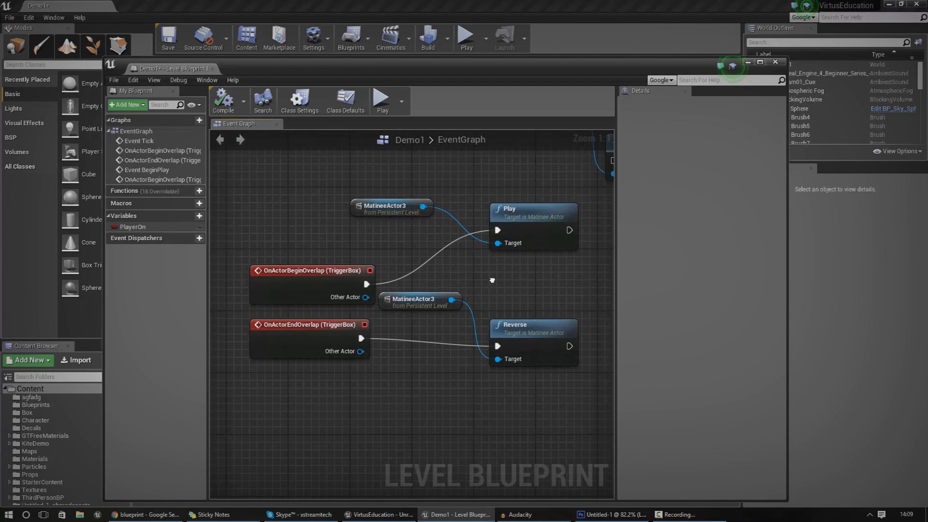
{"action": "right_click", "coordinate": [491, 279]}
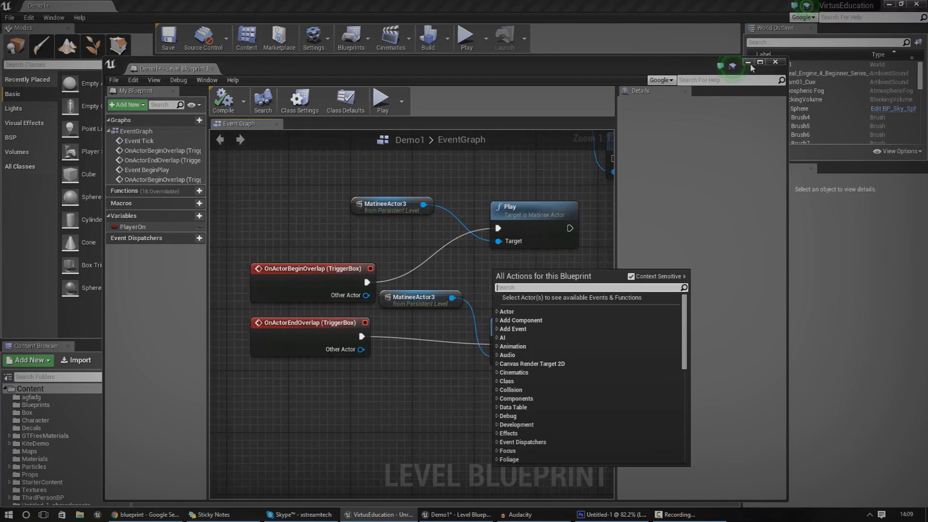
Step: Show the Photoshop slide with the three hand-drawn linked boxes again
{"action": "left_click", "coordinate": [613, 514]}
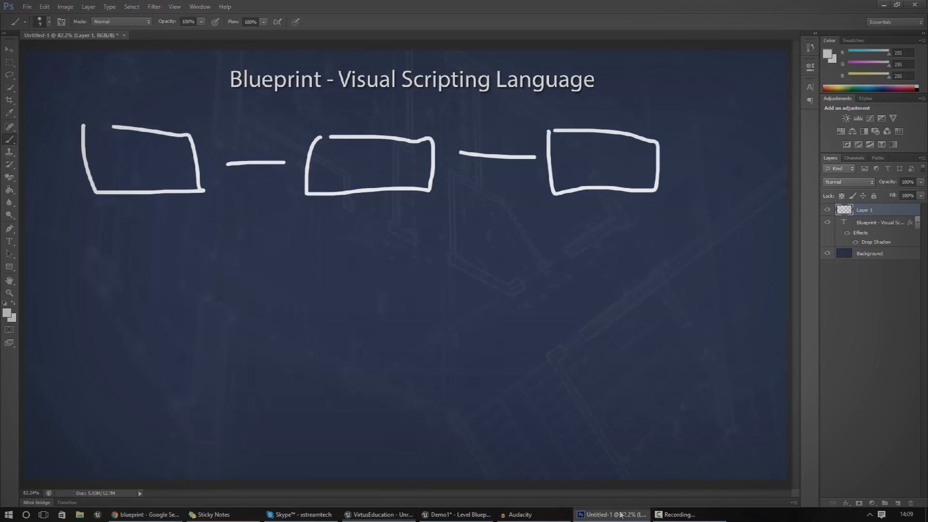
{"action": "mouse_move", "coordinate": [286, 154]}
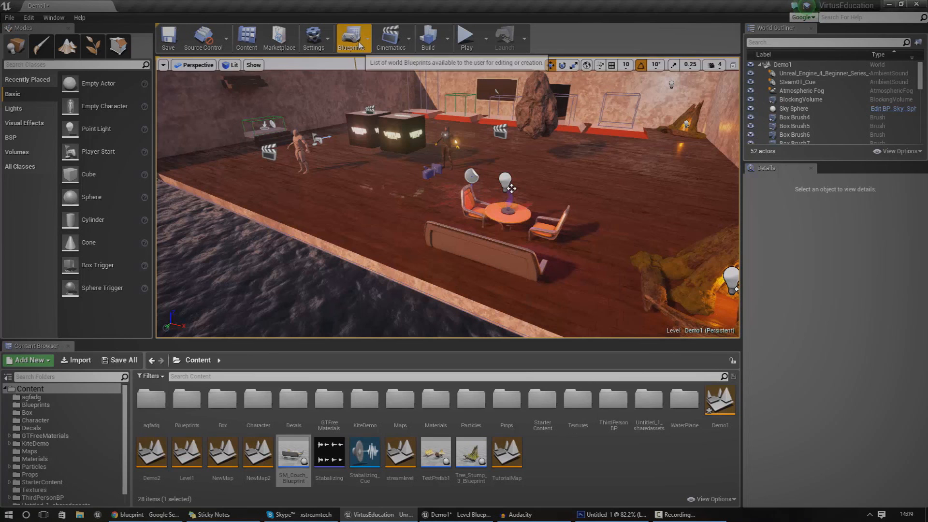
Step: Select OnActorBeginOverlap, play and stop the Demo1 level, then close the Level Blueprint
{"action": "left_click", "coordinate": [351, 37]}
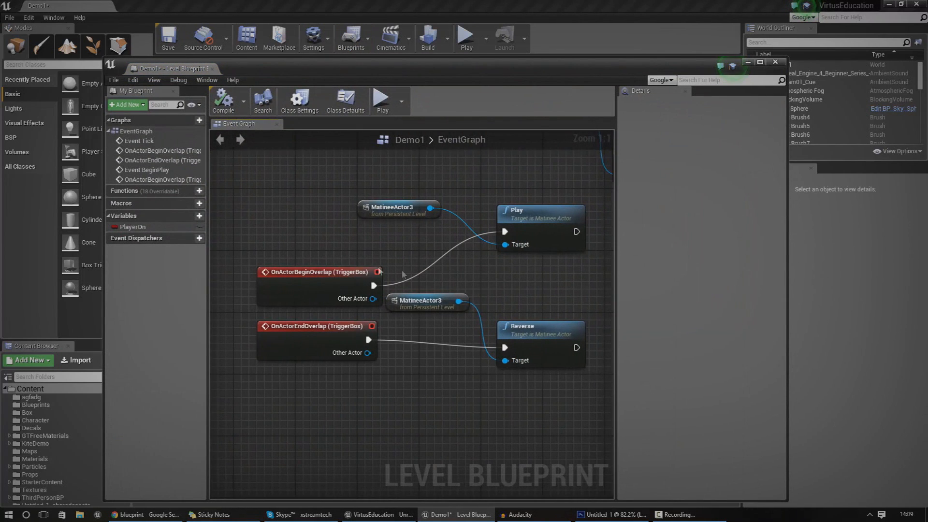
{"action": "left_click", "coordinate": [320, 272]}
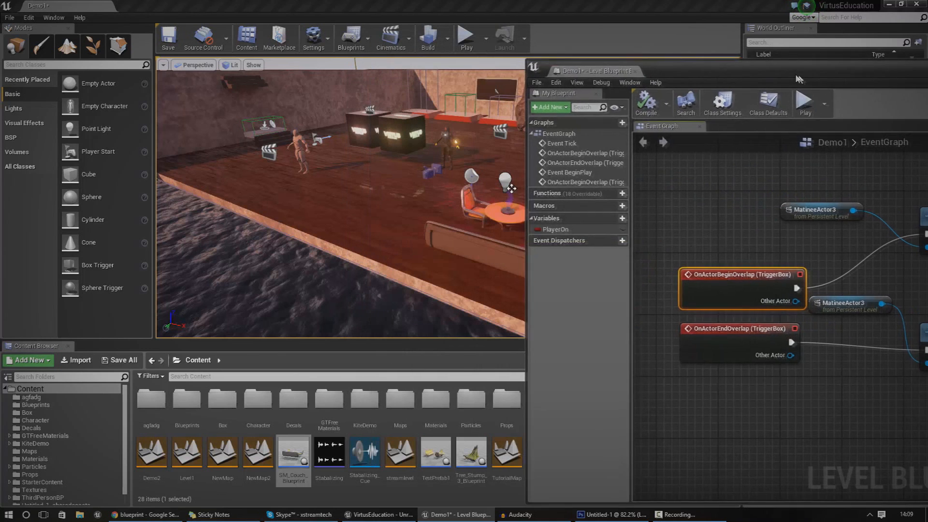
{"action": "left_click", "coordinate": [465, 34]}
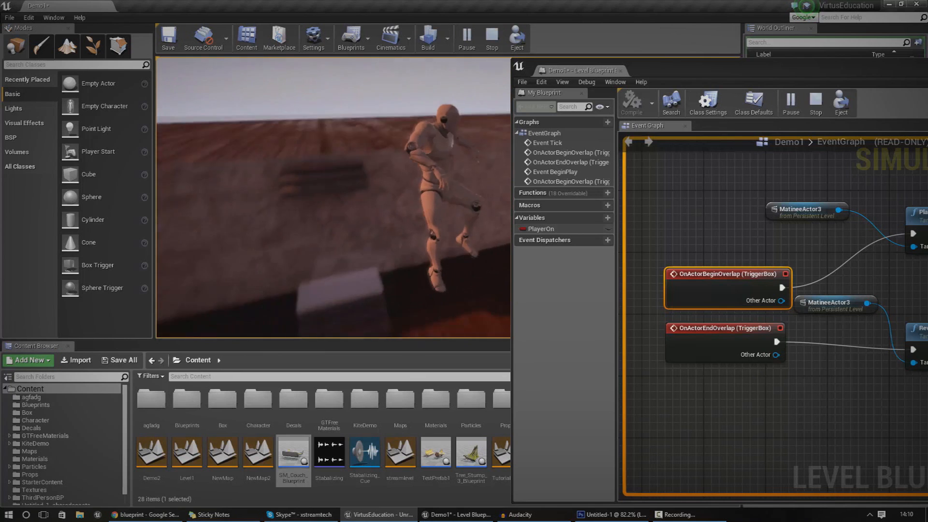
{"action": "left_click", "coordinate": [490, 37]}
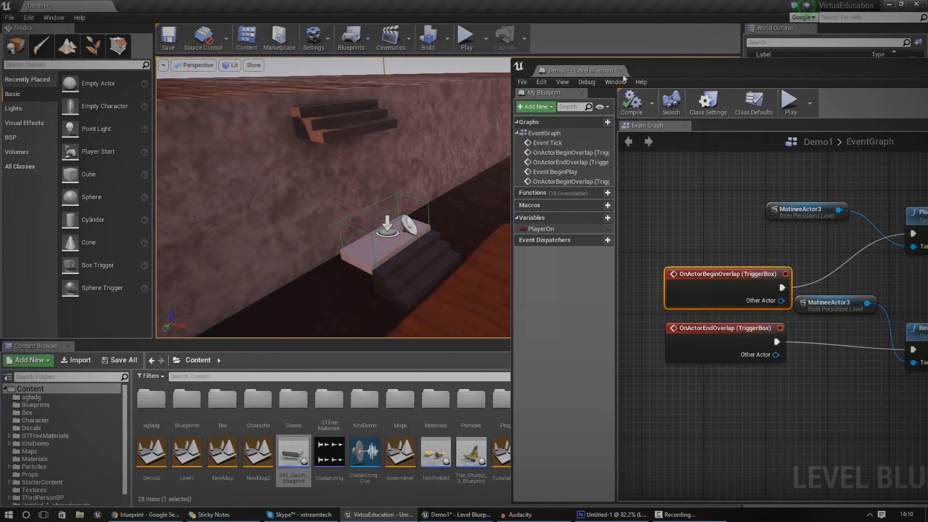
{"action": "left_click", "coordinate": [624, 70]}
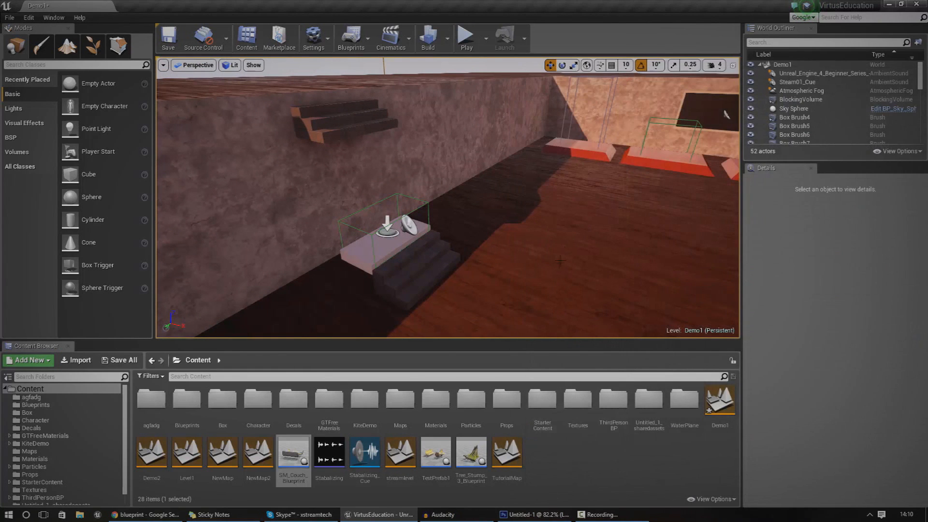
{"action": "left_click", "coordinate": [351, 37]}
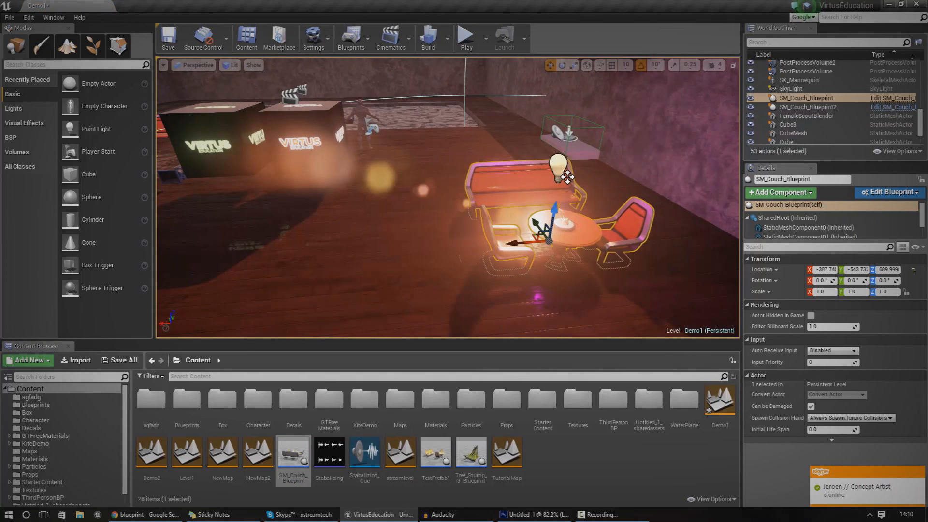
{"action": "key", "text": "Delete"}
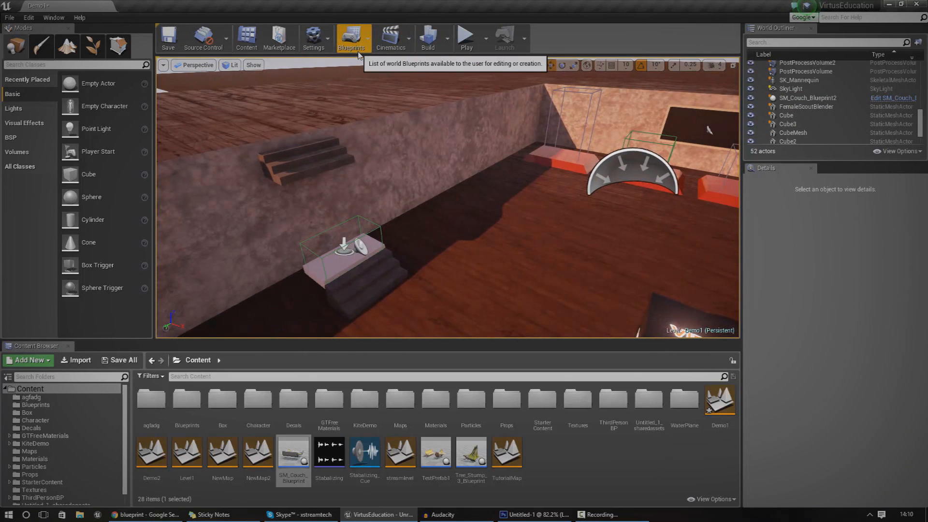
Step: Open the current Level Blueprint, then start a new empty level from the File menu
{"action": "left_click", "coordinate": [351, 37]}
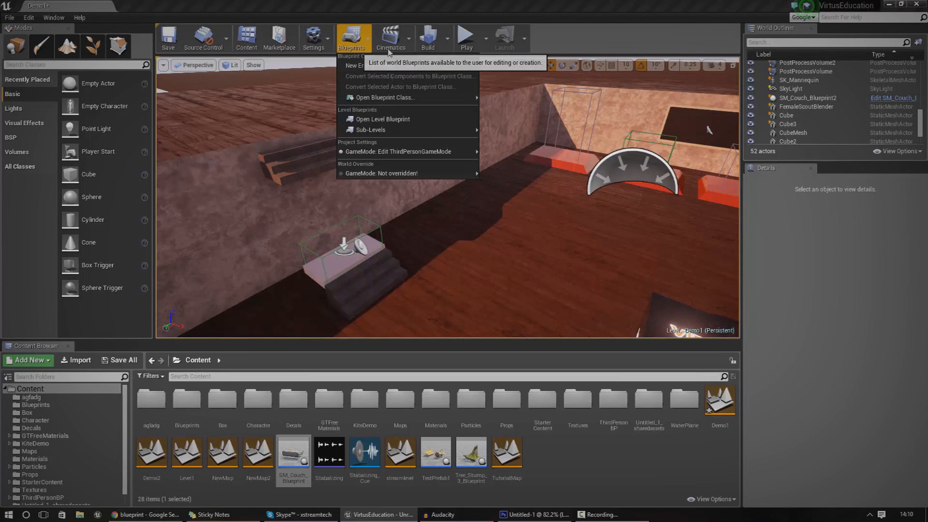
{"action": "mouse_move", "coordinate": [382, 119]}
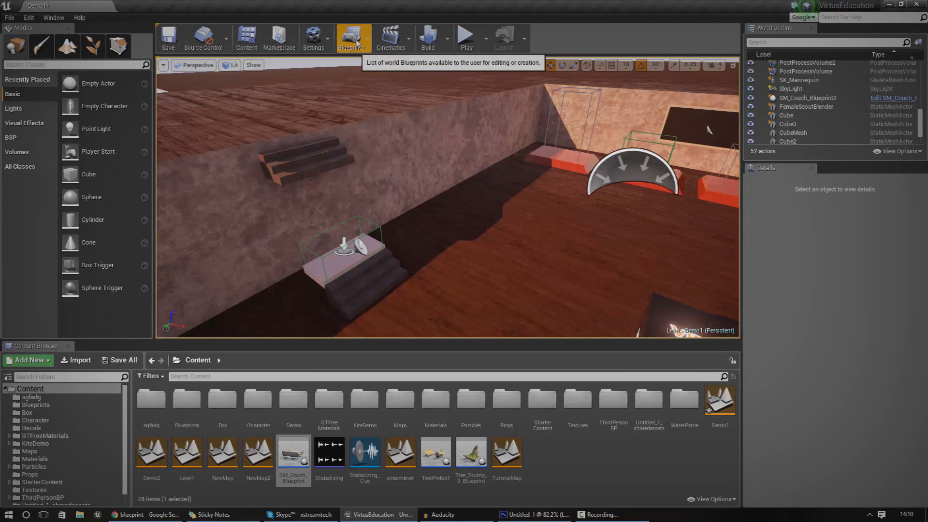
{"action": "left_click", "coordinate": [351, 37]}
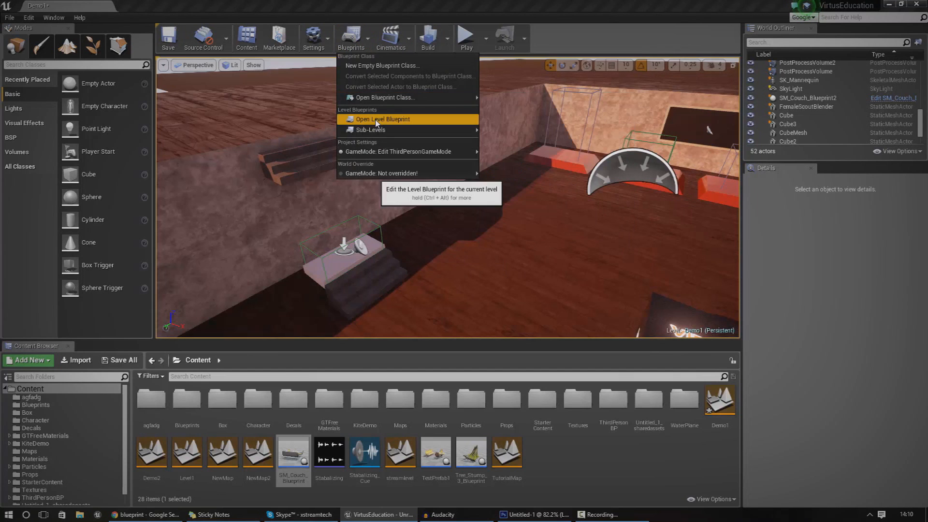
{"action": "left_click", "coordinate": [382, 119]}
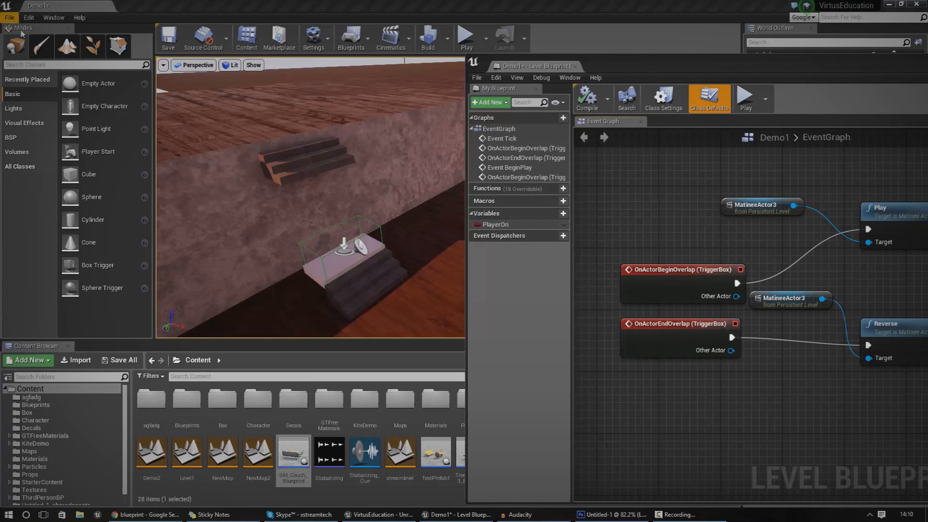
{"action": "left_click", "coordinate": [9, 18]}
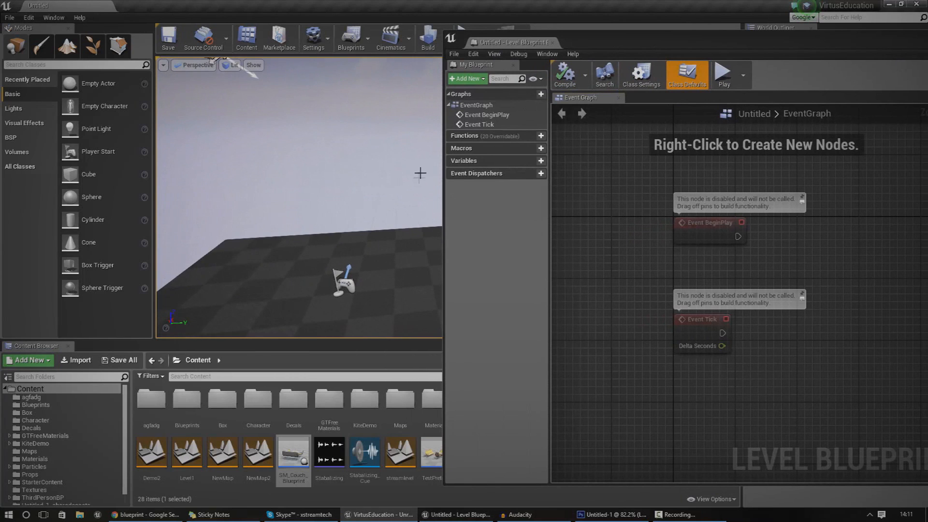
{"action": "mouse_move", "coordinate": [458, 223]}
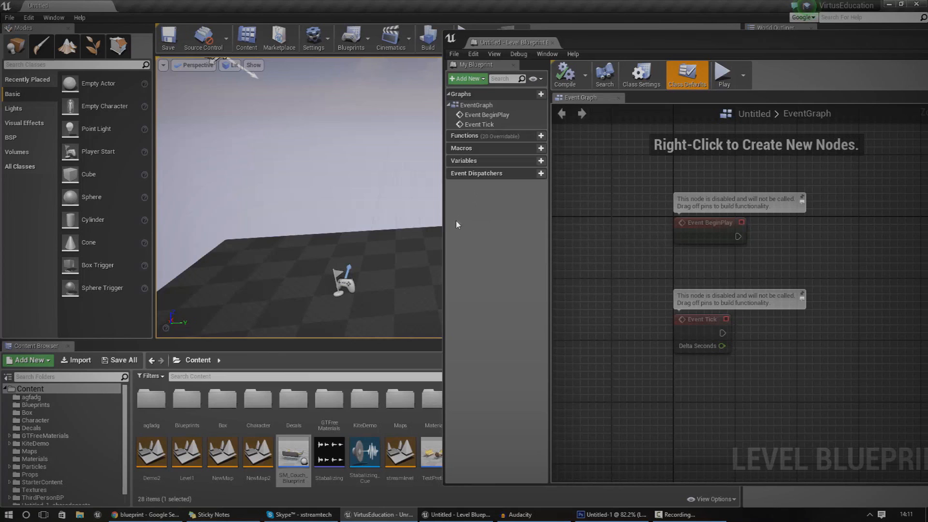
{"action": "mouse_move", "coordinate": [724, 203]}
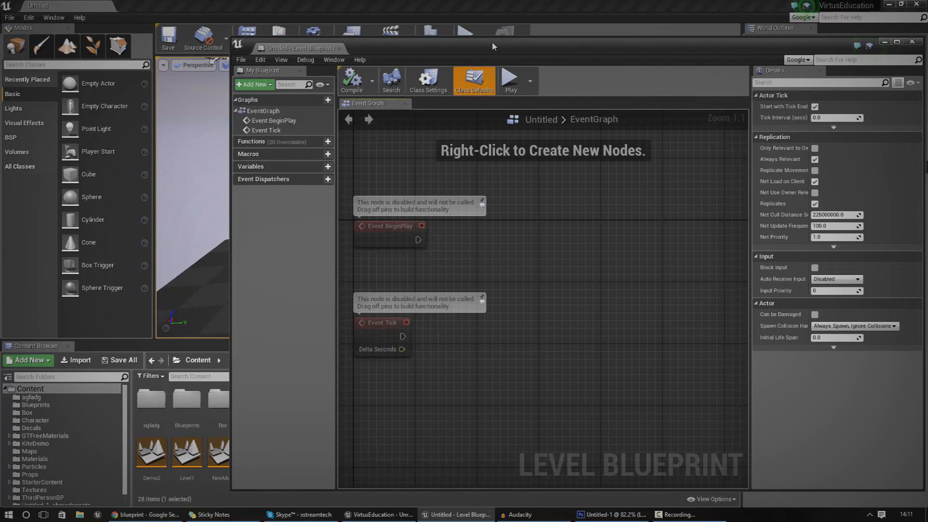
{"action": "mouse_move", "coordinate": [510, 190]}
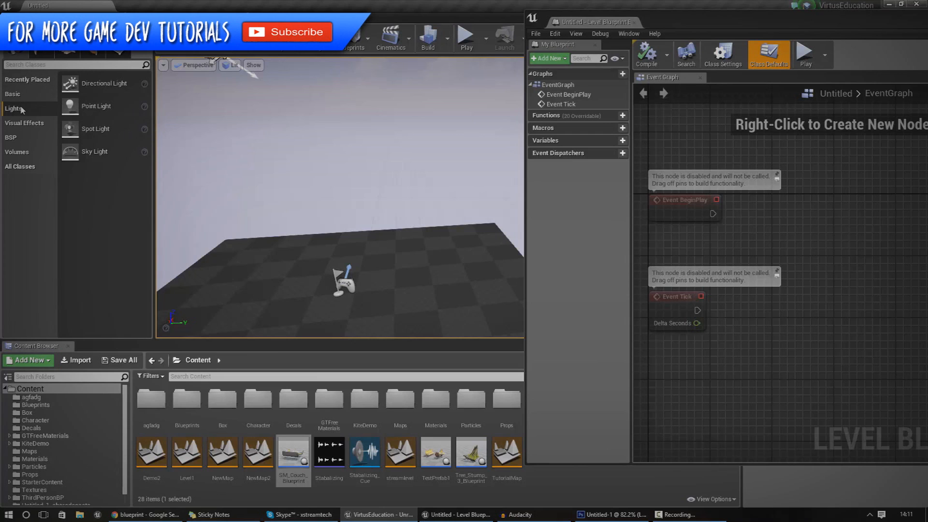
{"action": "mouse_move", "coordinate": [97, 106]}
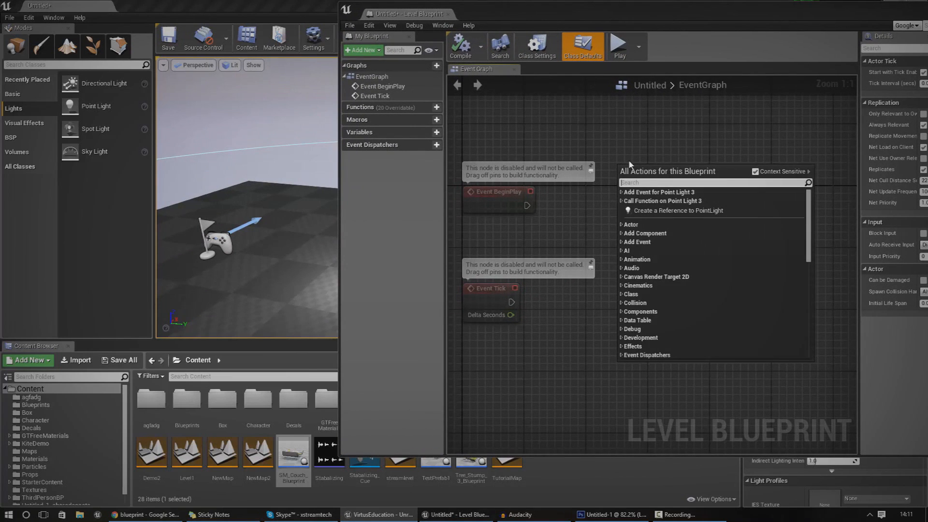
Step: Add a PointLight reference node to the Level Blueprint graph and select Event BeginPlay
{"action": "left_click", "coordinate": [678, 211]}
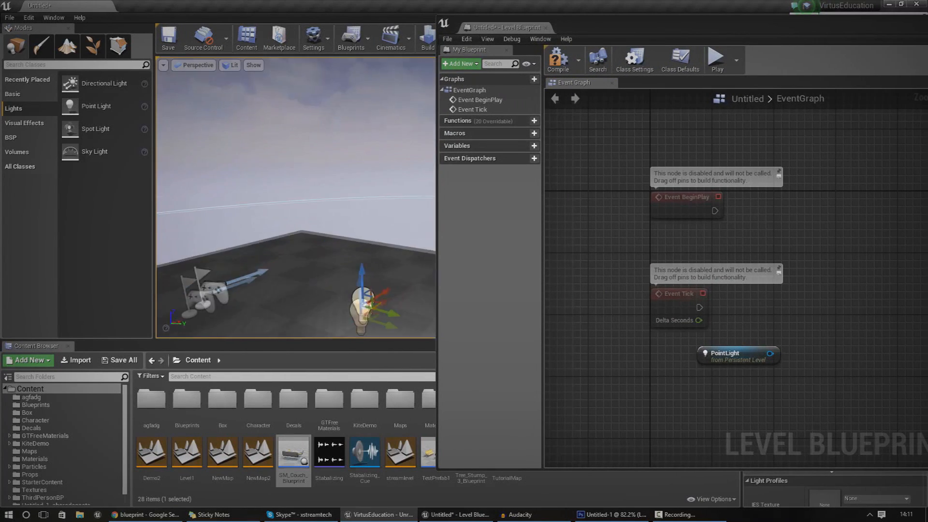
{"action": "left_click", "coordinate": [687, 197]}
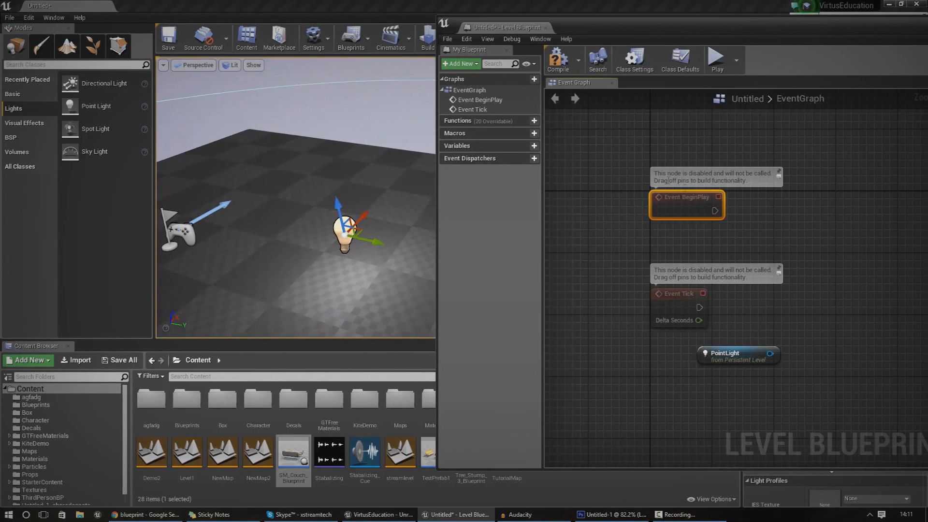
{"action": "mouse_move", "coordinate": [687, 197]}
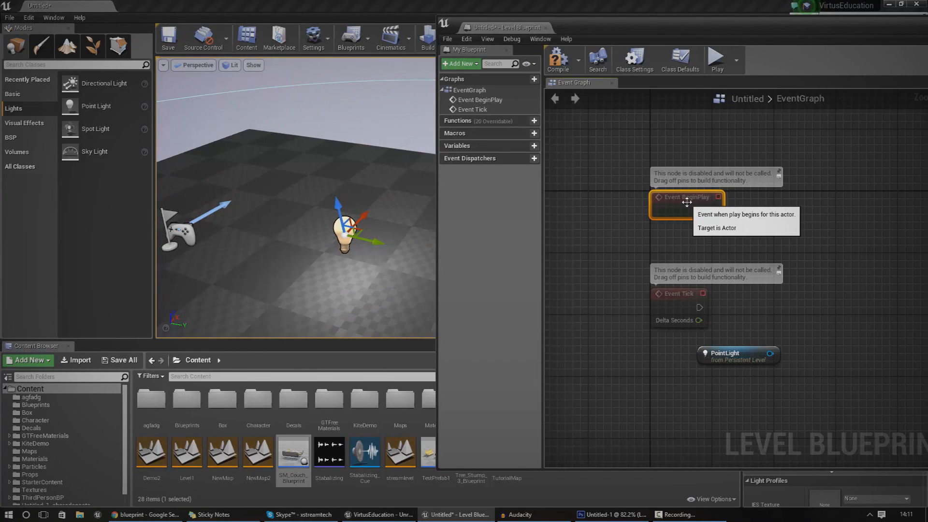
{"action": "mouse_move", "coordinate": [687, 201]}
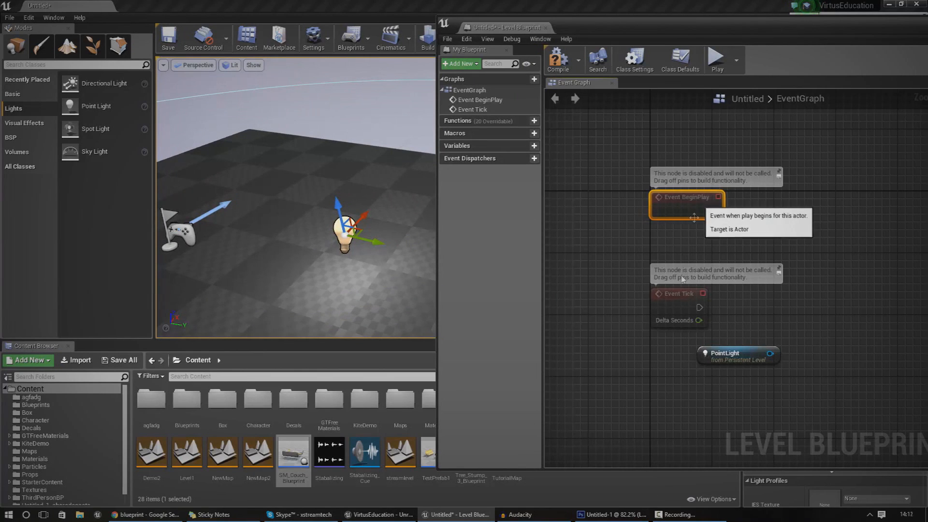
Step: Add Trigger Volume 1's Collision > On Actor Begin Overlap event to the Event Graph
{"action": "left_click", "coordinate": [678, 294]}
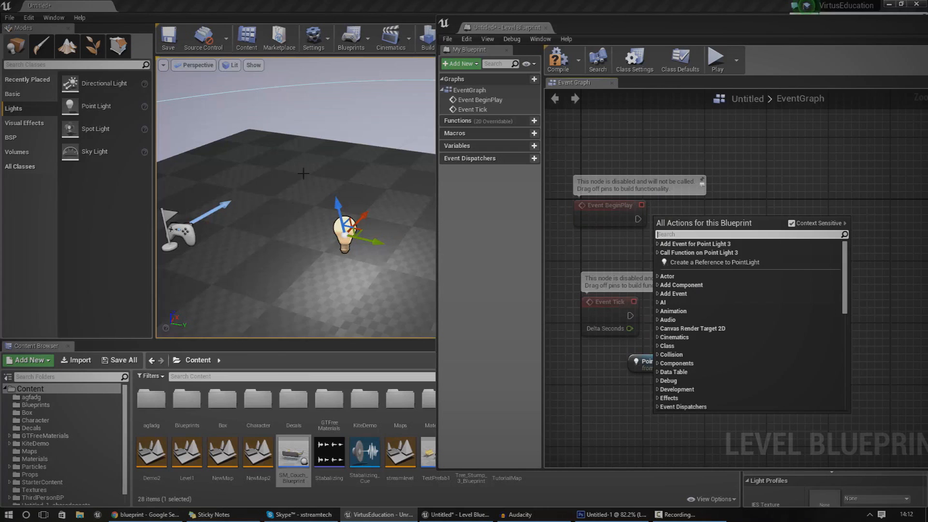
{"action": "left_click", "coordinate": [18, 151]}
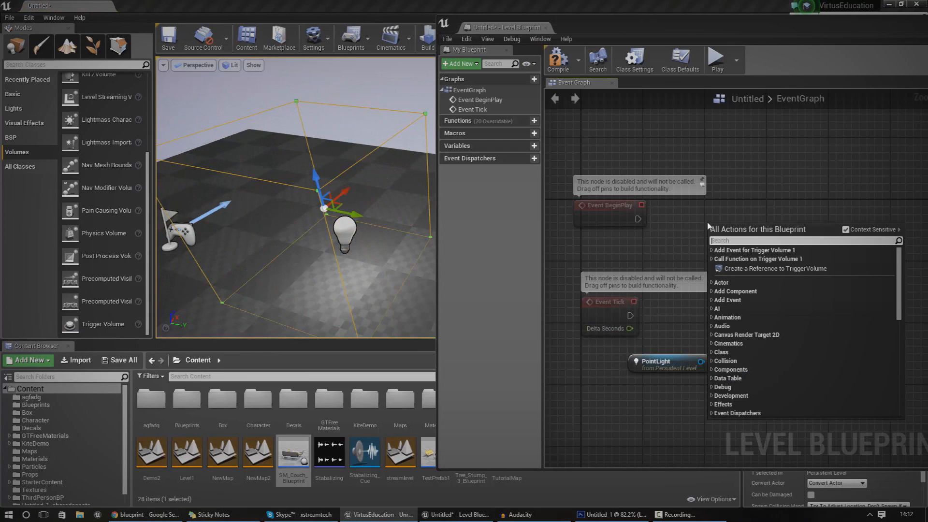
{"action": "mouse_move", "coordinate": [759, 259]}
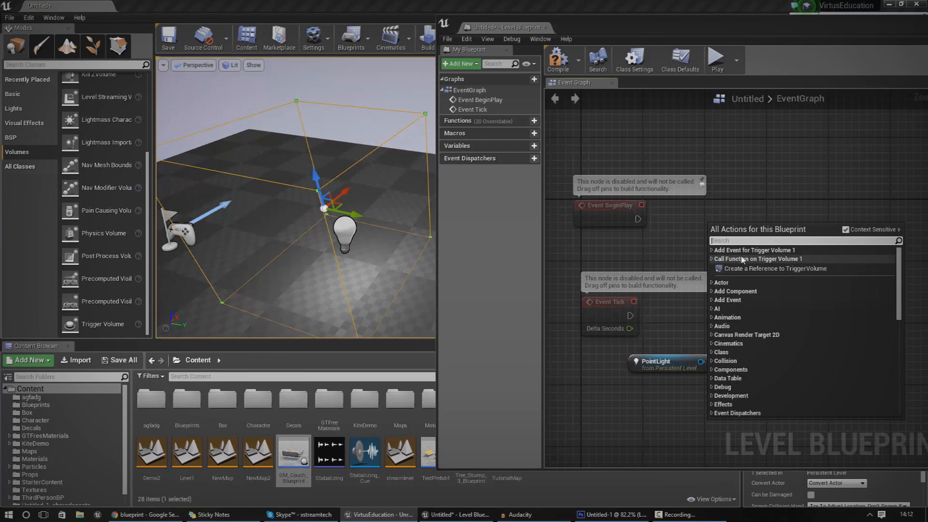
{"action": "left_click", "coordinate": [714, 250]}
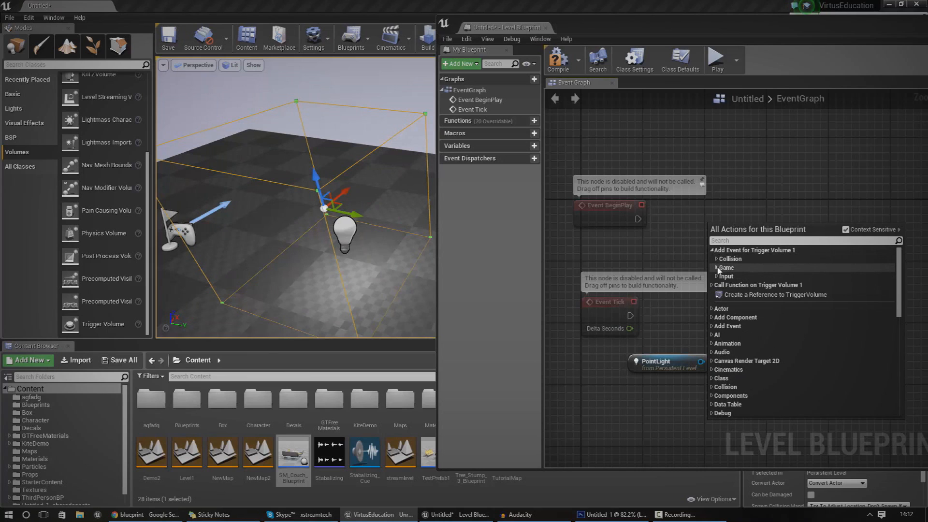
{"action": "left_click", "coordinate": [730, 259]}
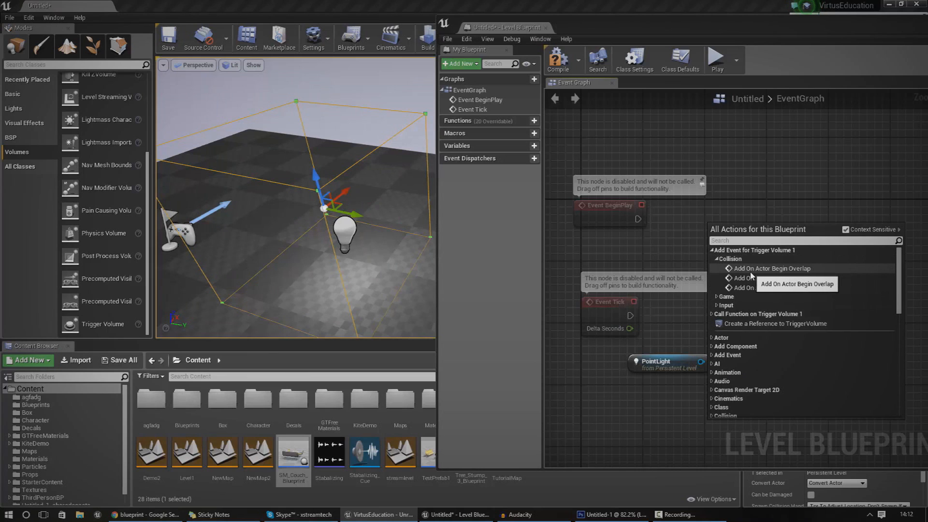
{"action": "mouse_move", "coordinate": [744, 295]}
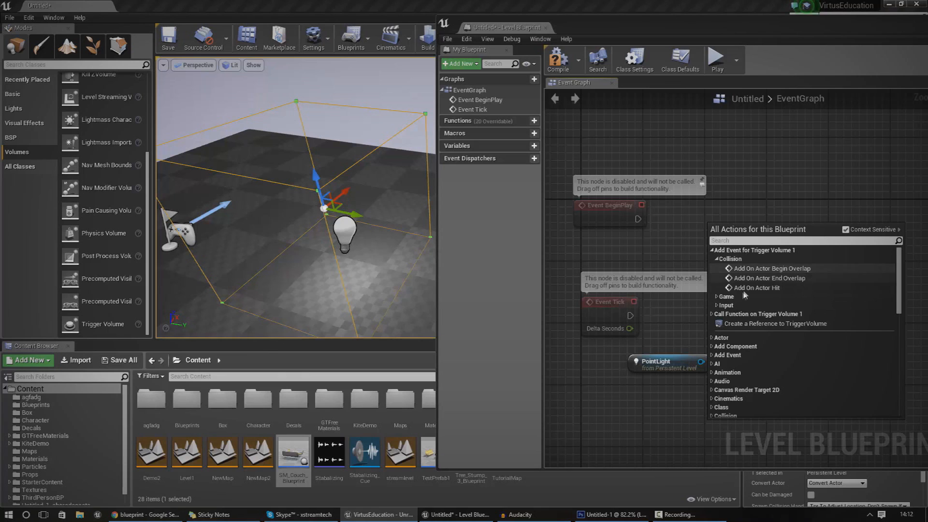
{"action": "mouse_move", "coordinate": [770, 272]}
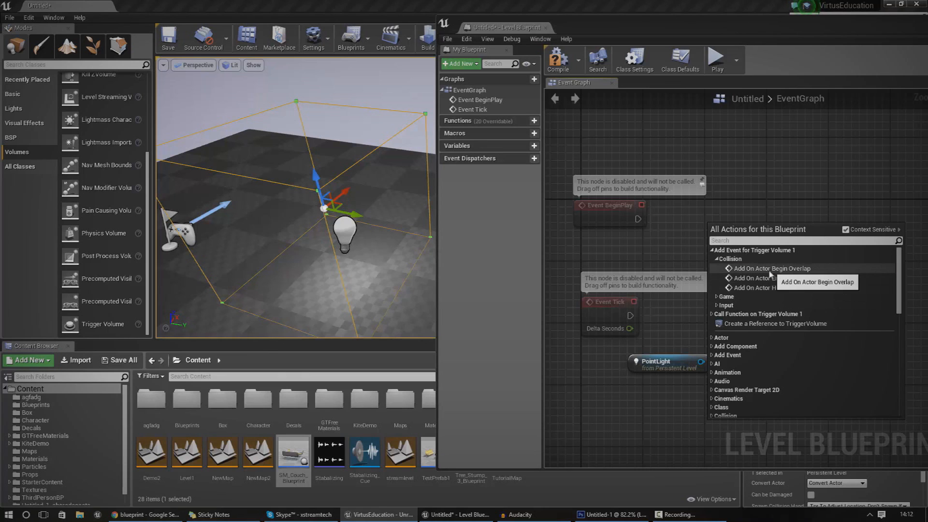
{"action": "left_click", "coordinate": [772, 268]}
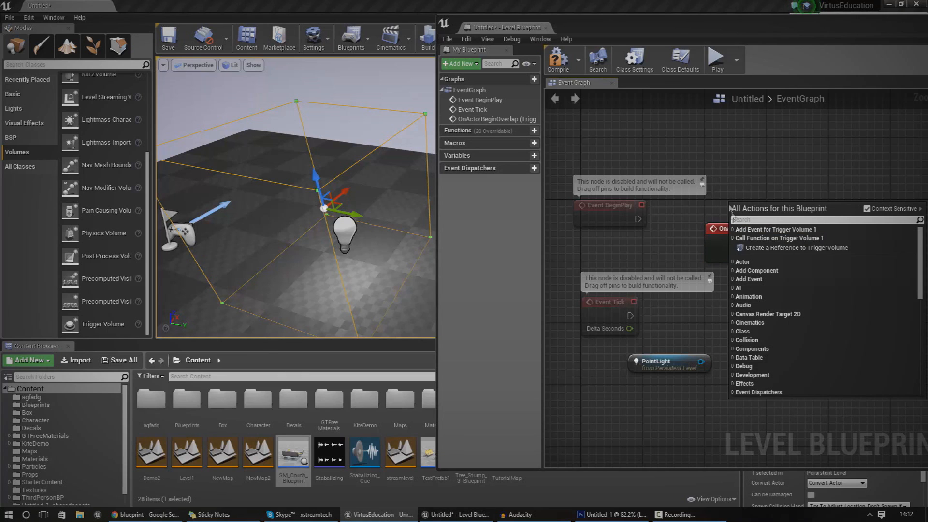
{"action": "left_click", "coordinate": [757, 278]}
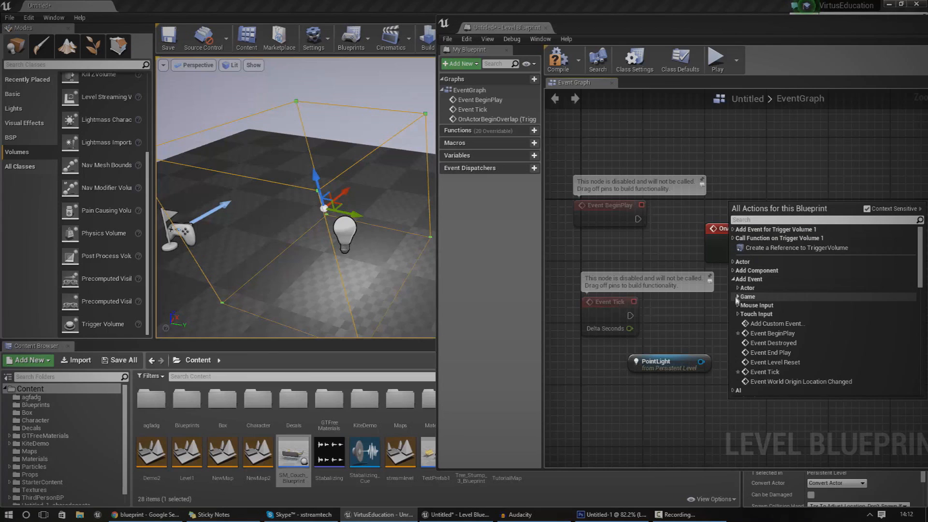
{"action": "left_click", "coordinate": [756, 313]}
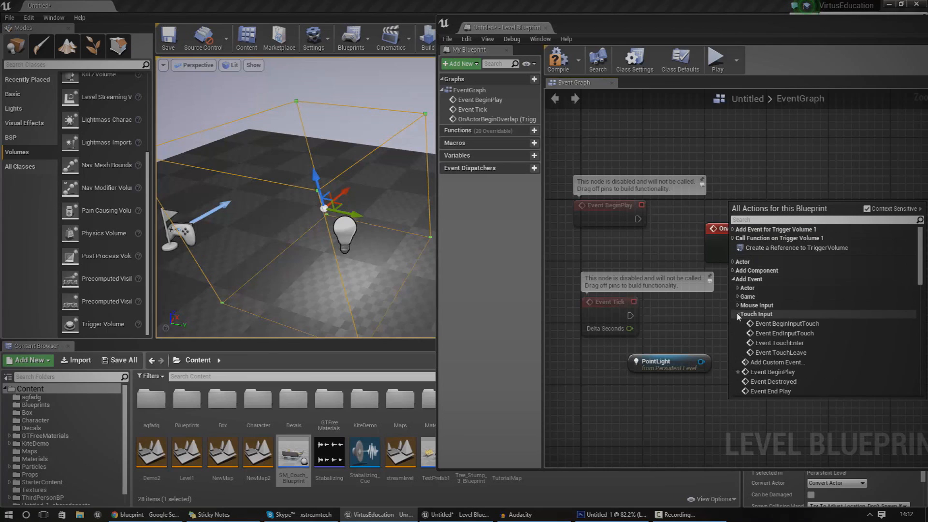
{"action": "left_click", "coordinate": [757, 305]}
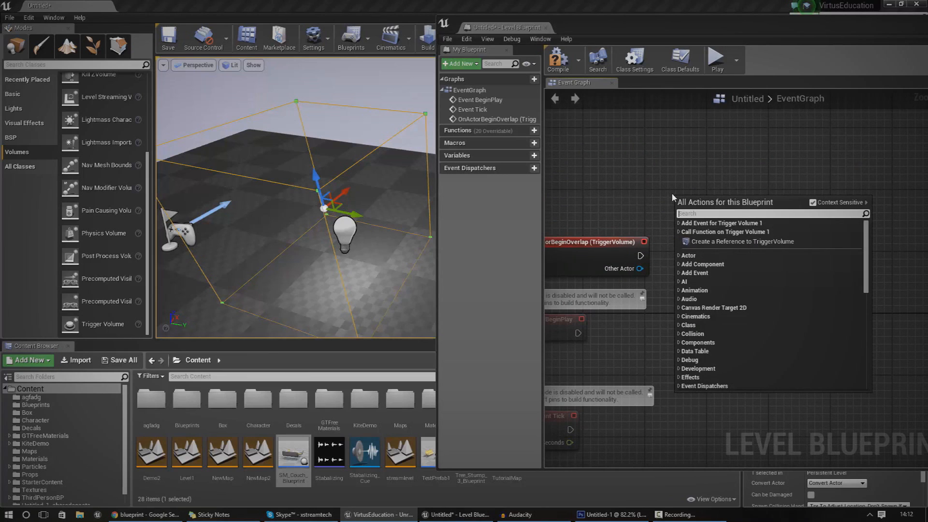
{"action": "mouse_move", "coordinate": [730, 182]}
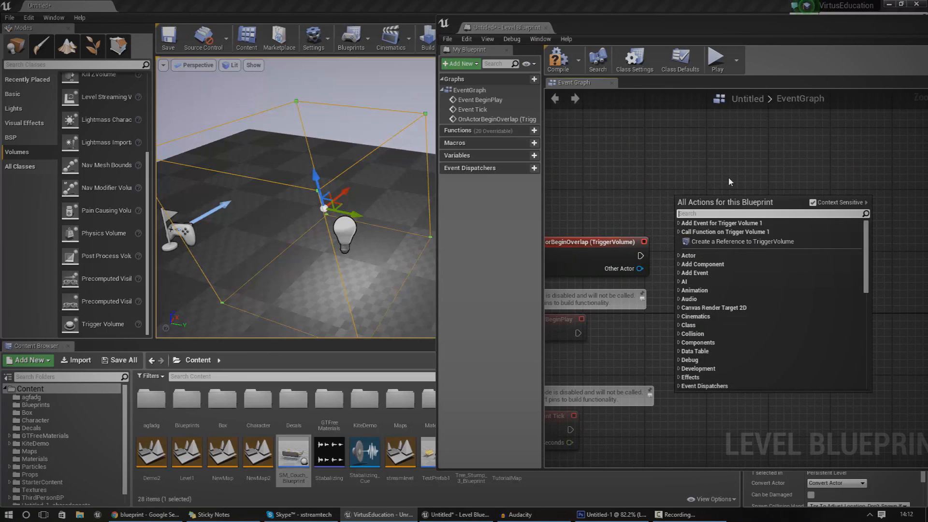
Step: From the PointLight reference, search 'visibility' and add Toggle Visibility (PointLightComponent)
{"action": "left_click", "coordinate": [741, 241]}
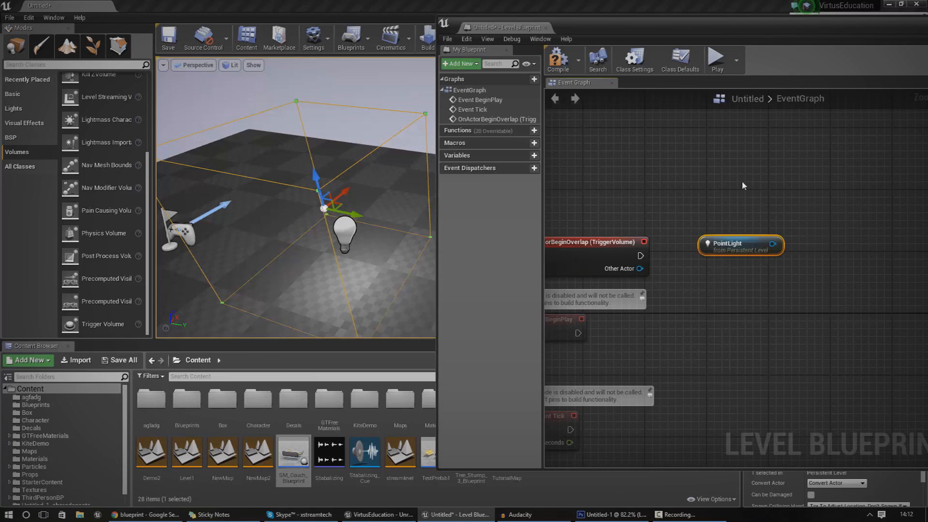
{"action": "right_click", "coordinate": [743, 185]}
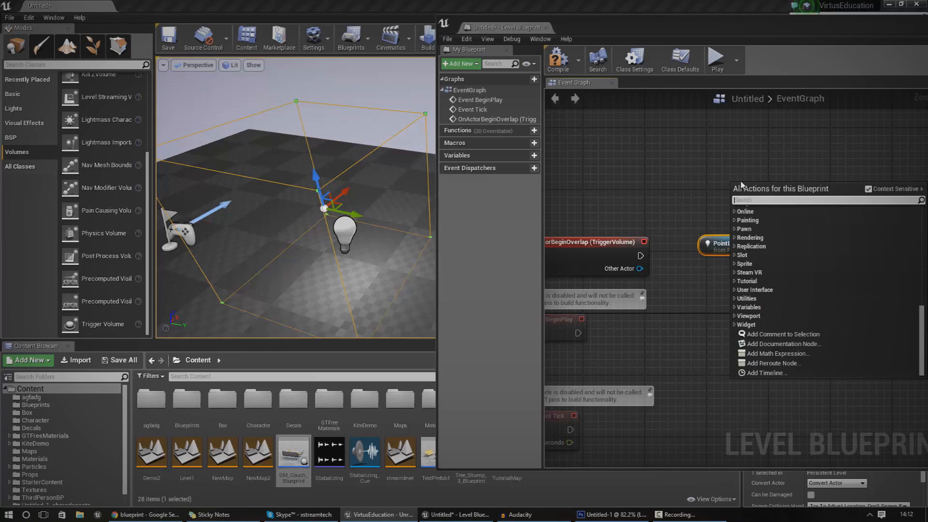
{"action": "type", "text": "vis"}
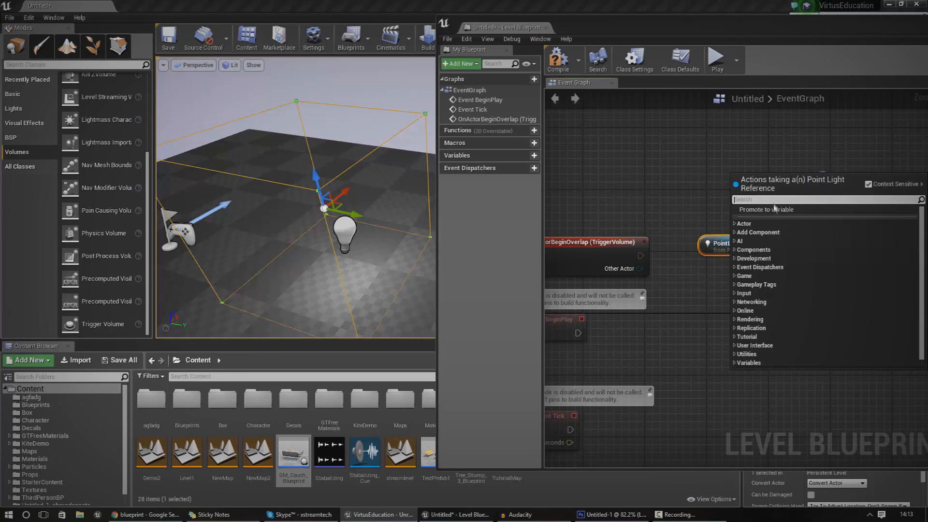
{"action": "mouse_move", "coordinate": [754, 250]}
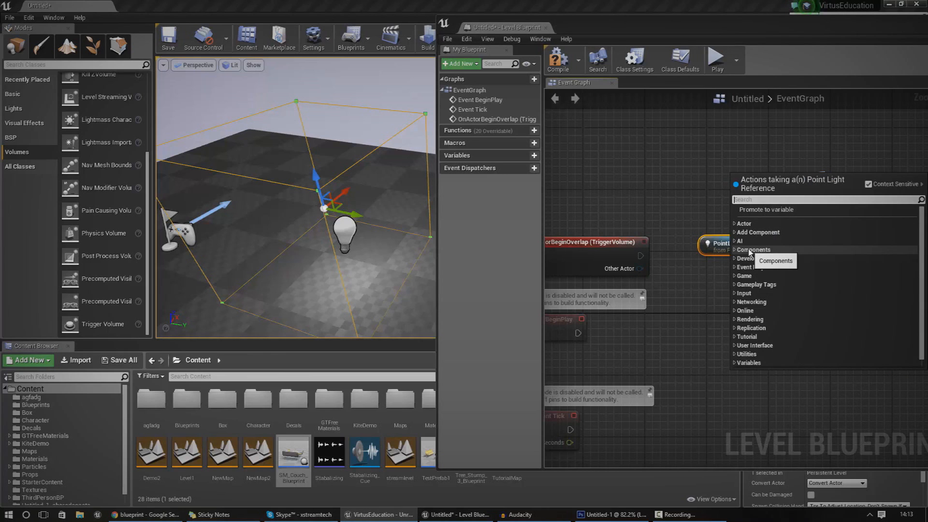
{"action": "type", "text": "visibility"}
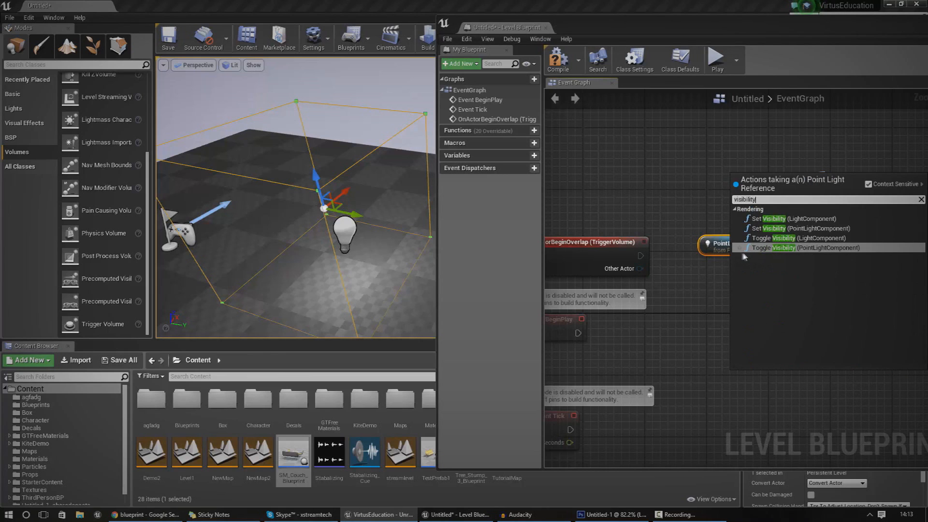
{"action": "mouse_move", "coordinate": [770, 248]}
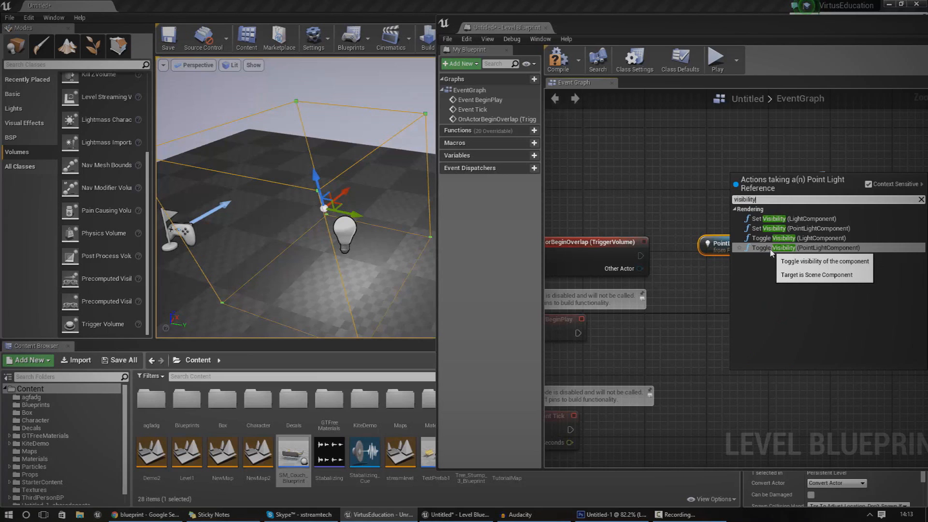
{"action": "left_click", "coordinate": [799, 248]}
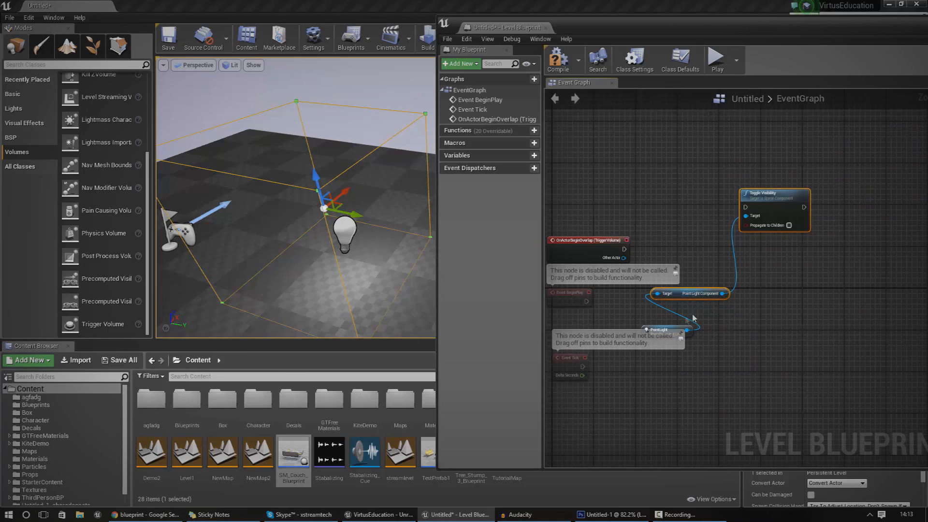
{"action": "mouse_move", "coordinate": [604, 320]}
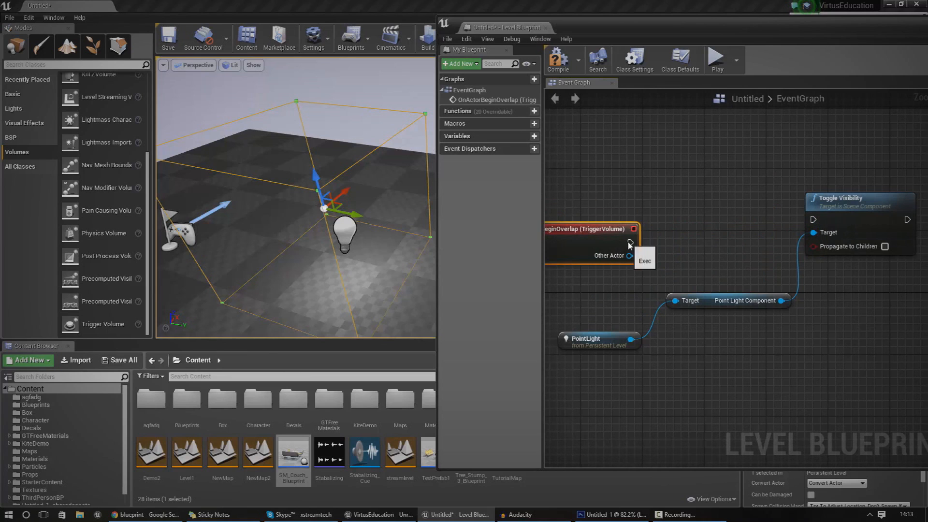
{"action": "mouse_move", "coordinate": [628, 250]}
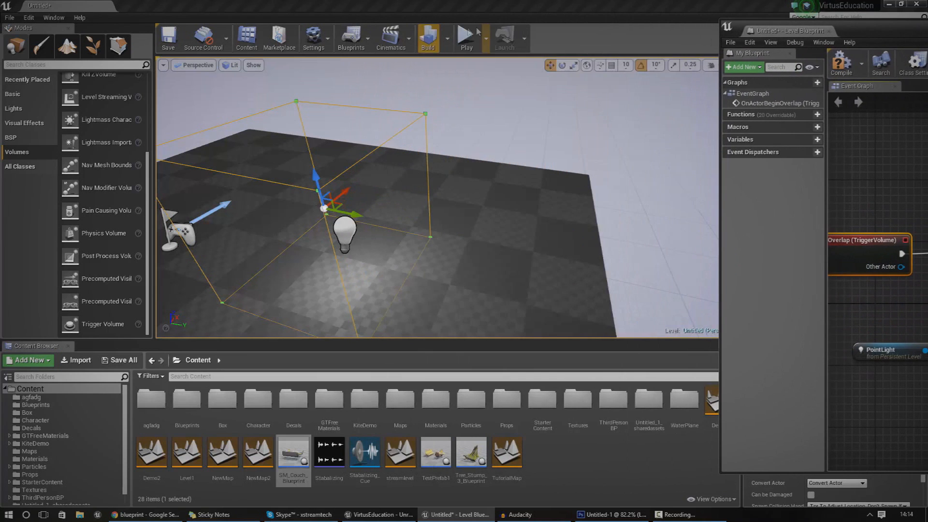
Step: Play the Untitled level, run the character into the trigger volume, then stop
{"action": "left_click", "coordinate": [466, 37]}
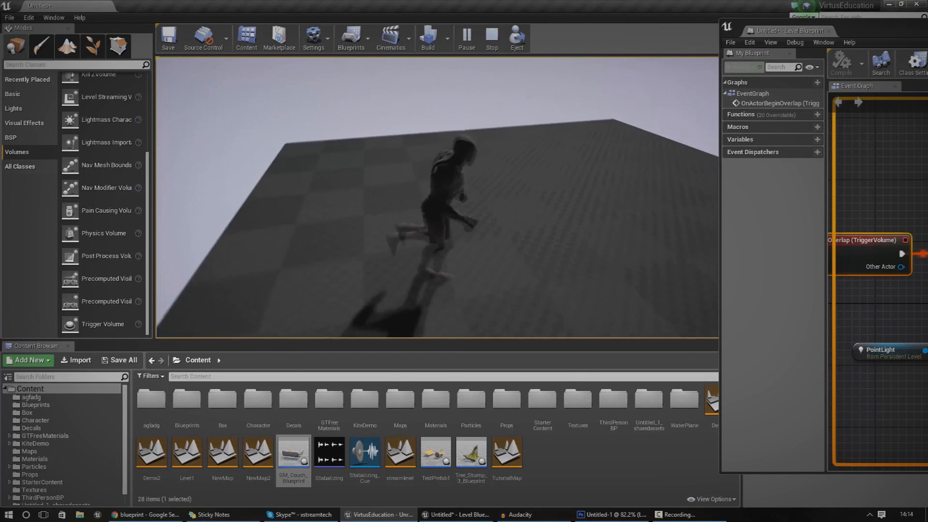
{"action": "left_click", "coordinate": [491, 37]}
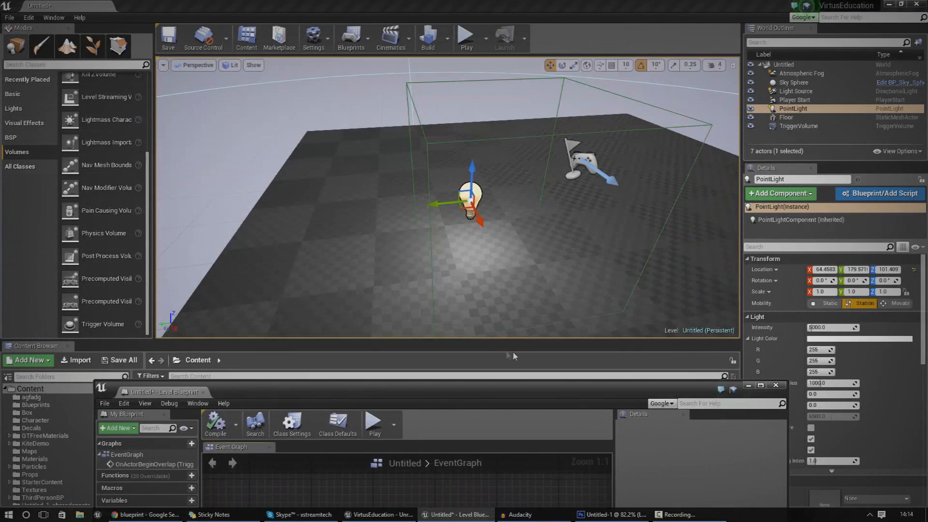
Step: Bring the Level Blueprint forward to review the overlap event wired to Toggle Visibility
{"action": "left_click", "coordinate": [860, 338]}
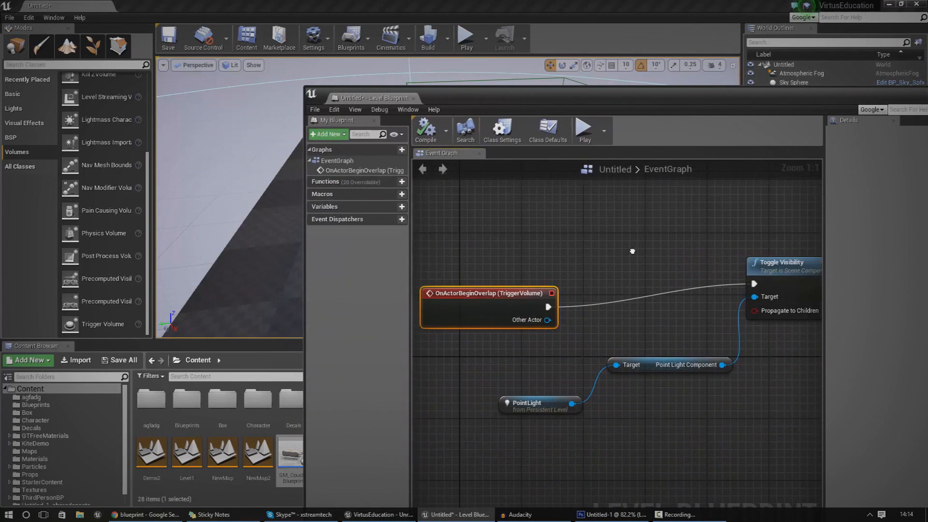
{"action": "left_click", "coordinate": [899, 6]}
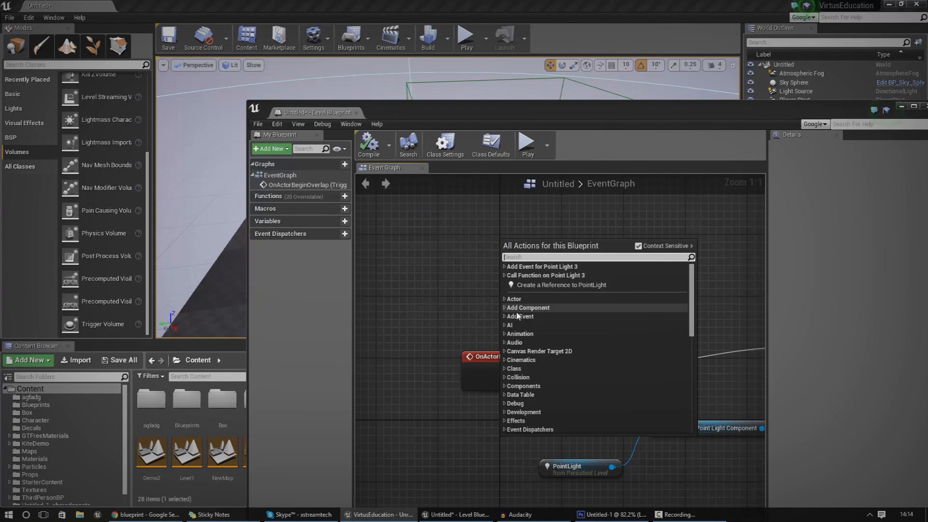
{"action": "mouse_move", "coordinate": [601, 301]}
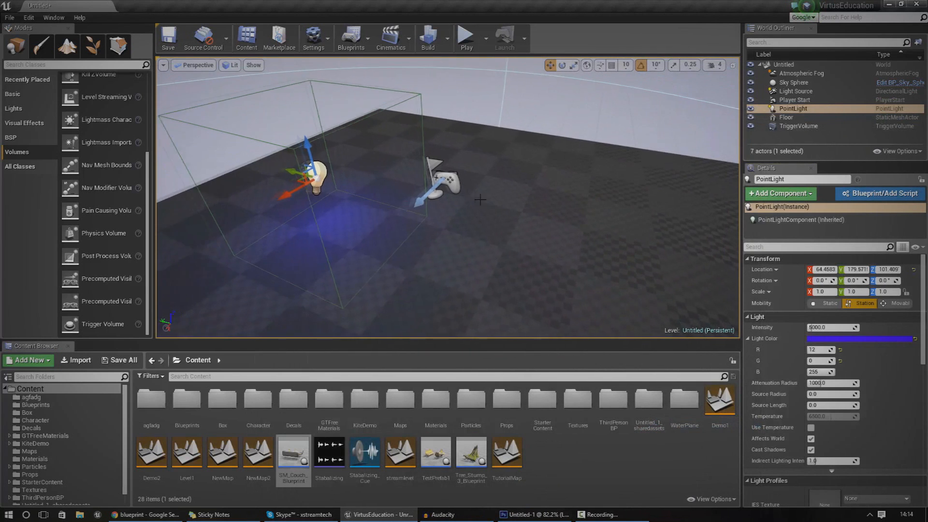
Step: Delete the PointLight and confirm the warning about its Level Blueprint reference
{"action": "key", "text": "Delete"}
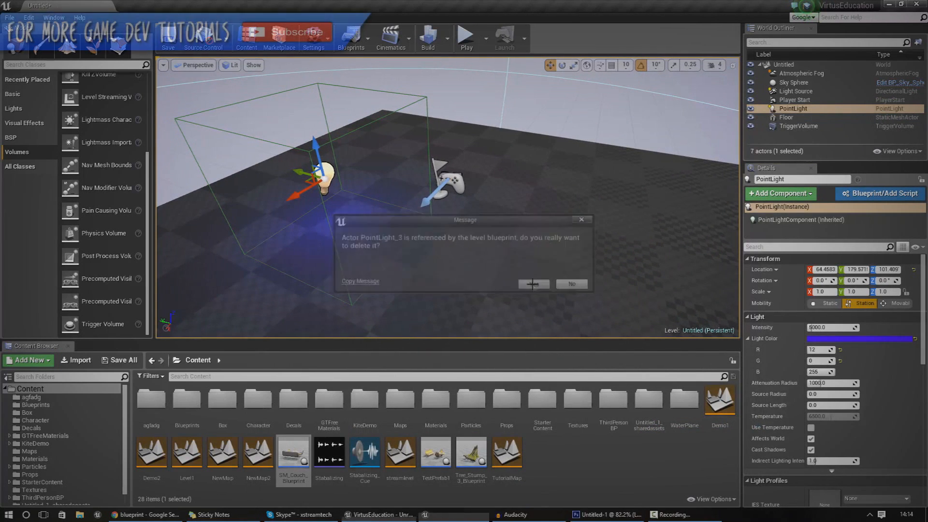
{"action": "left_click", "coordinate": [532, 284]}
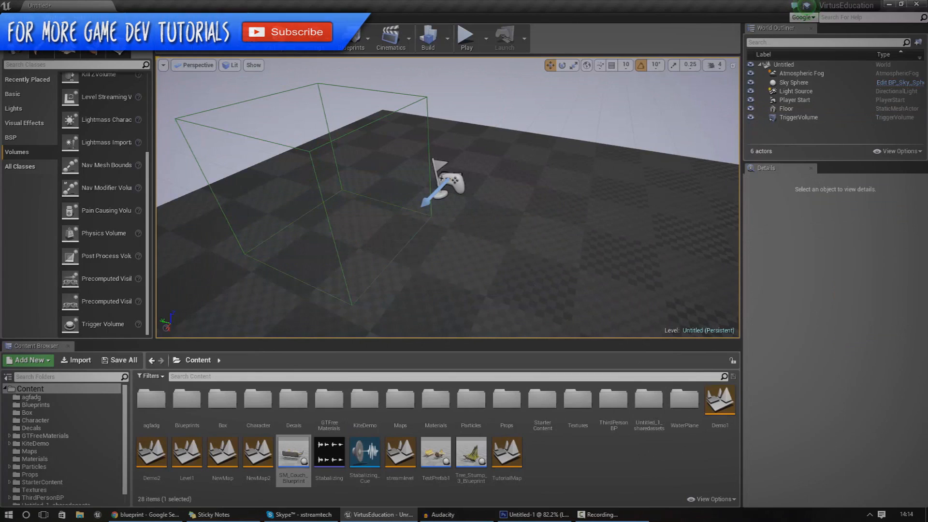